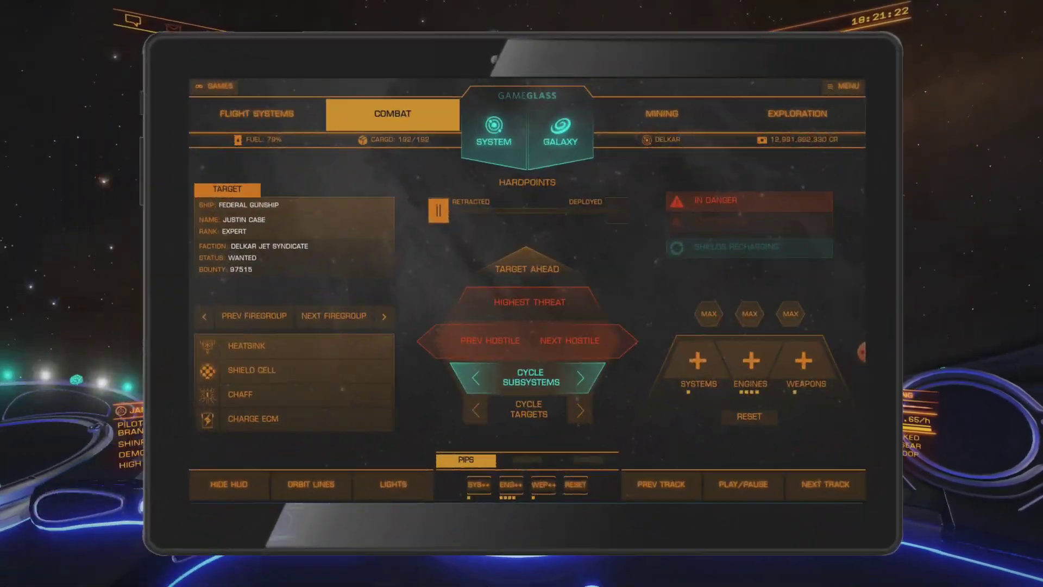
Browse the VPC Configuration Tool window down to the throttle device entry.
click(795, 114)
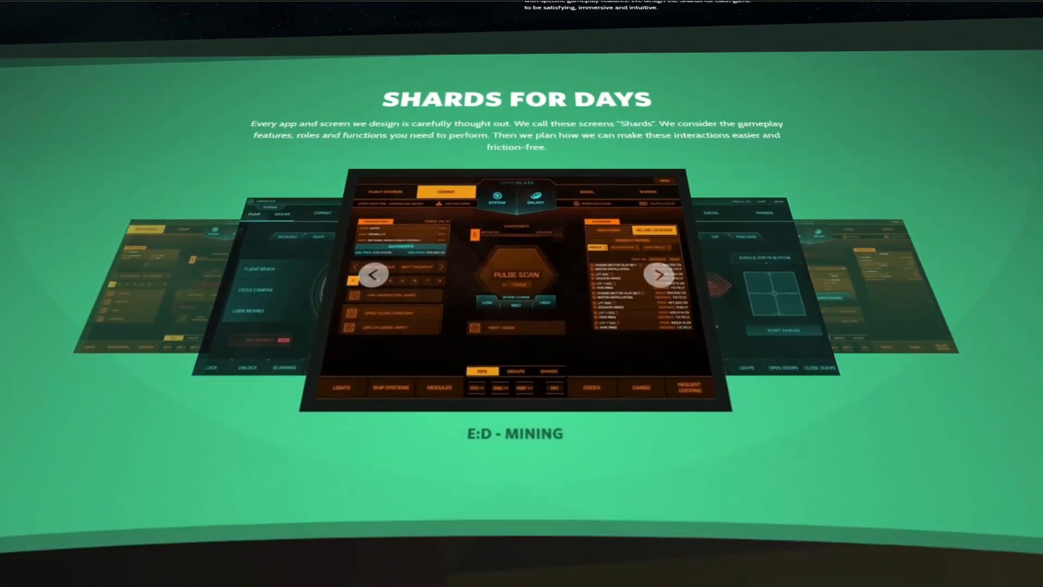
scroll(down, 3)
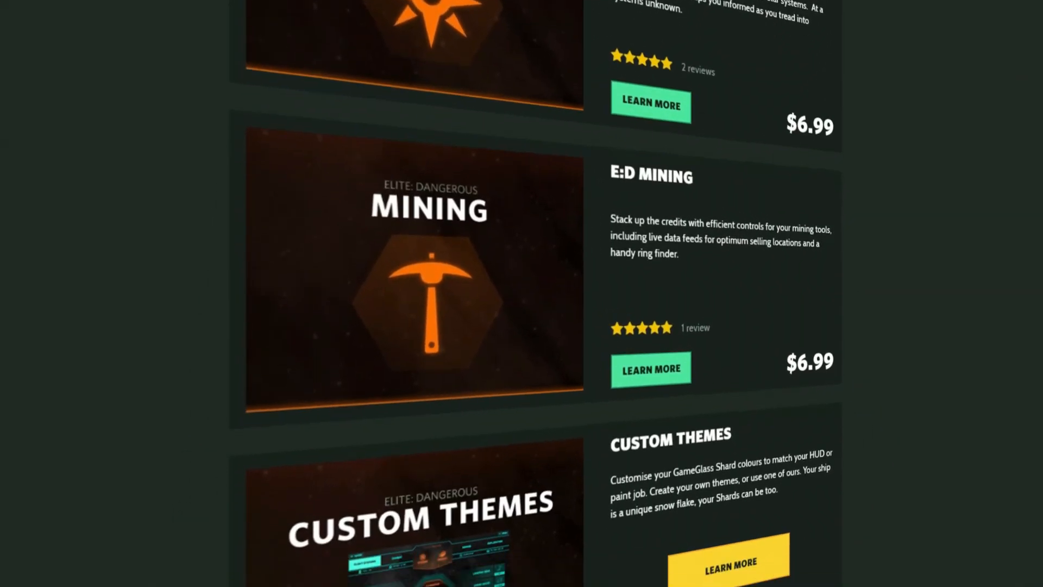
scroll(down, 3)
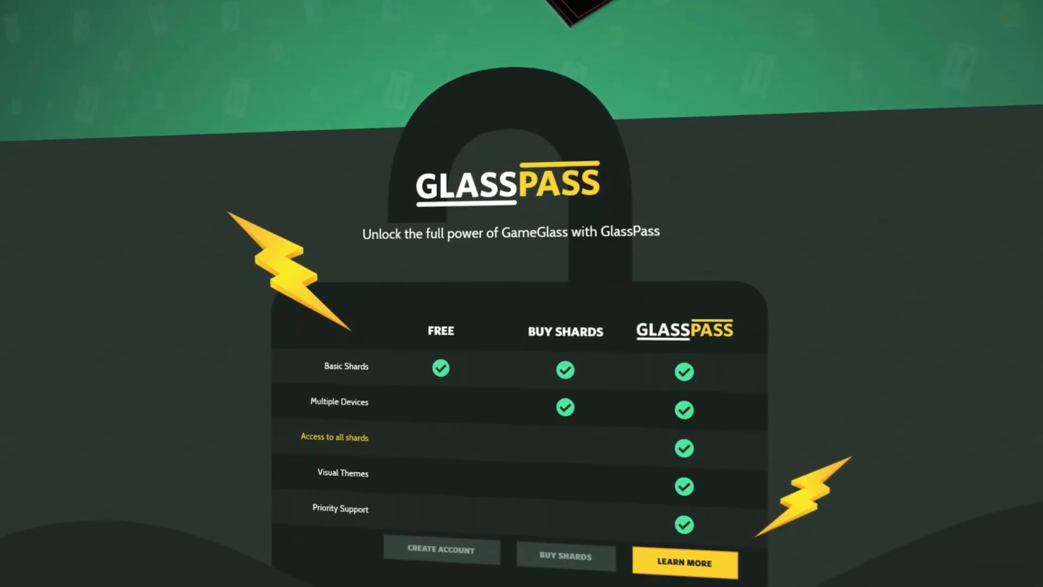
click(685, 563)
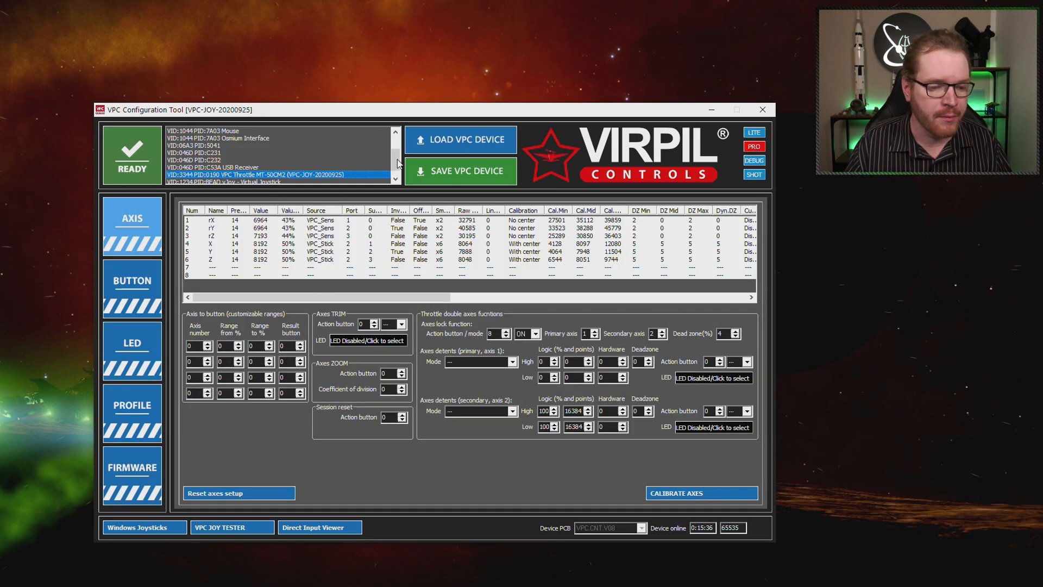
mouse_move(259, 164)
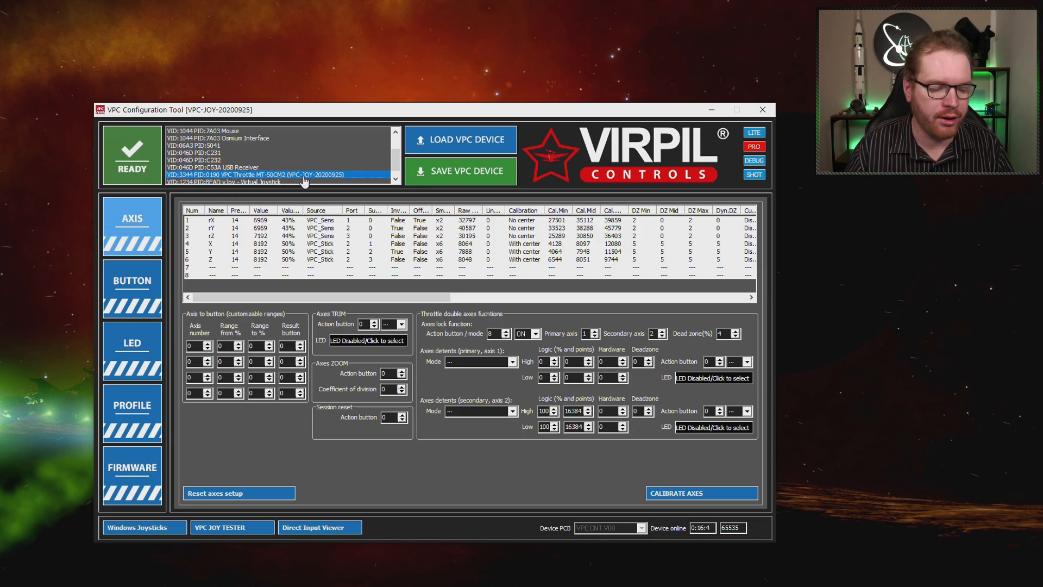
Bring up the MongoosT-50CM2 throttle's profile wizard with 5-way modifier and no panel chosen.
click(132, 404)
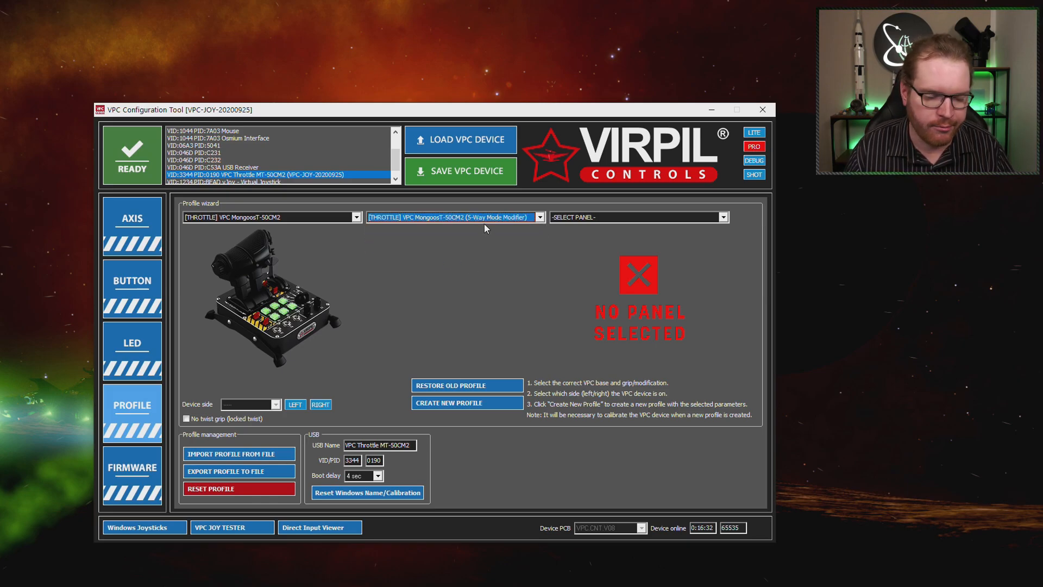
mouse_move(396, 276)
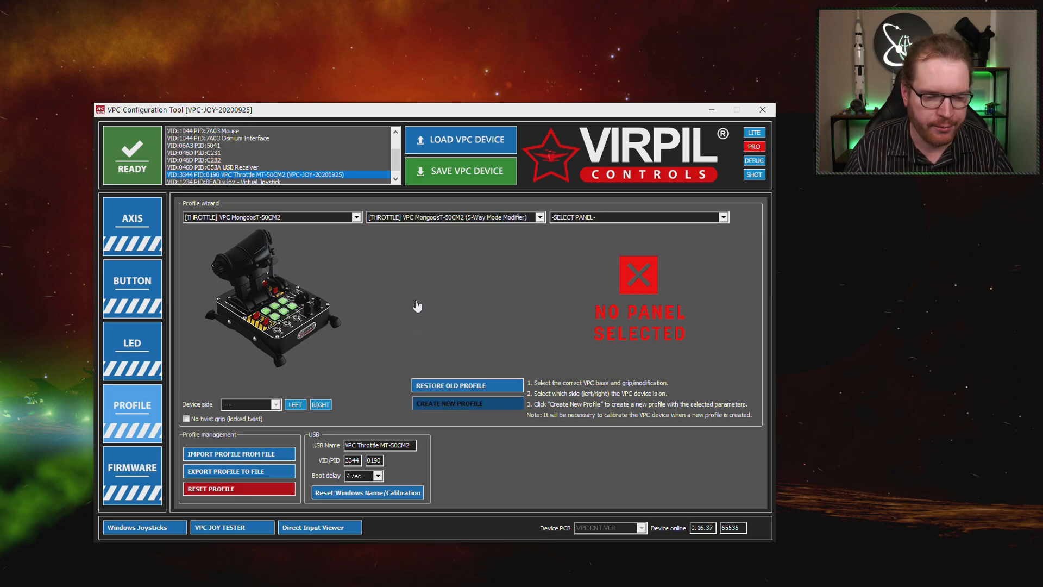
click(460, 172)
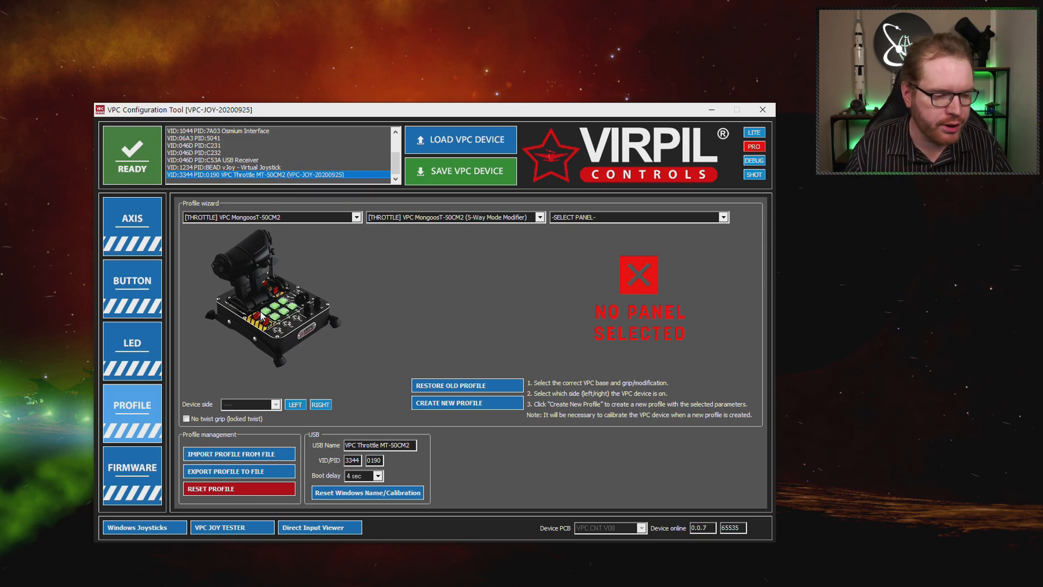
Review the LED colour settings and physical button mapping, then go back to the axis settings.
click(132, 342)
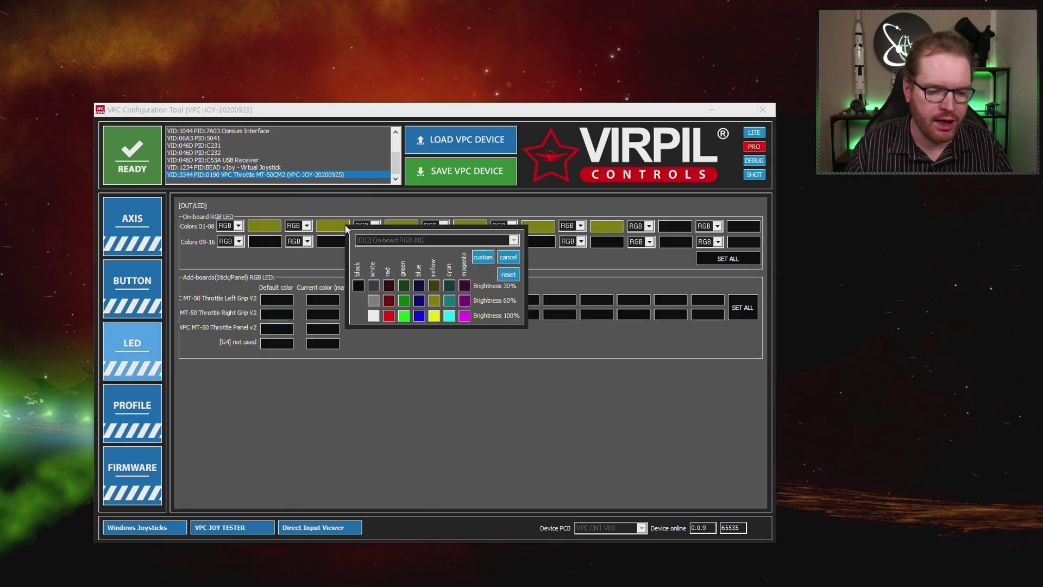
click(418, 315)
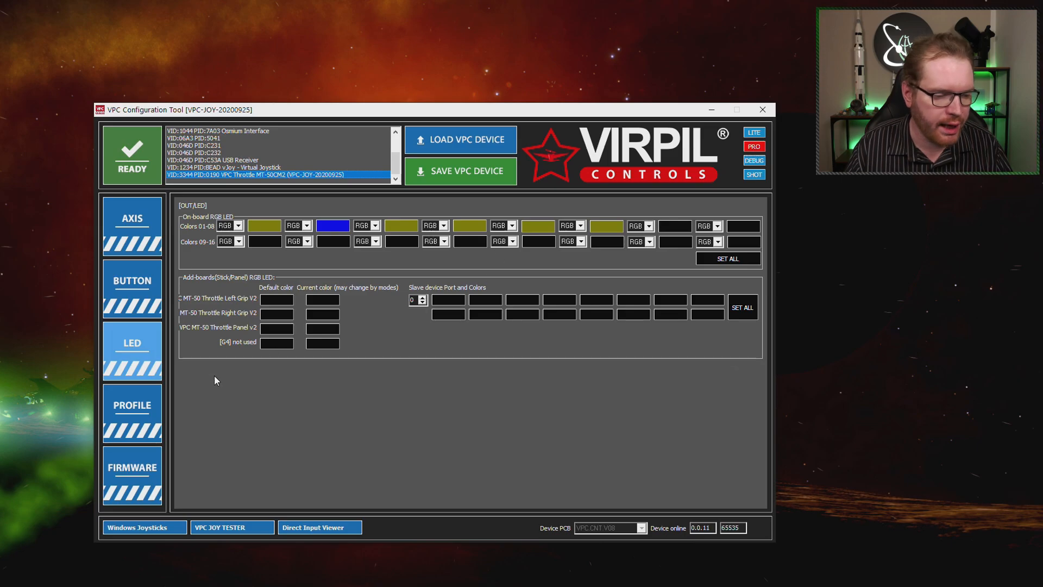
click(132, 281)
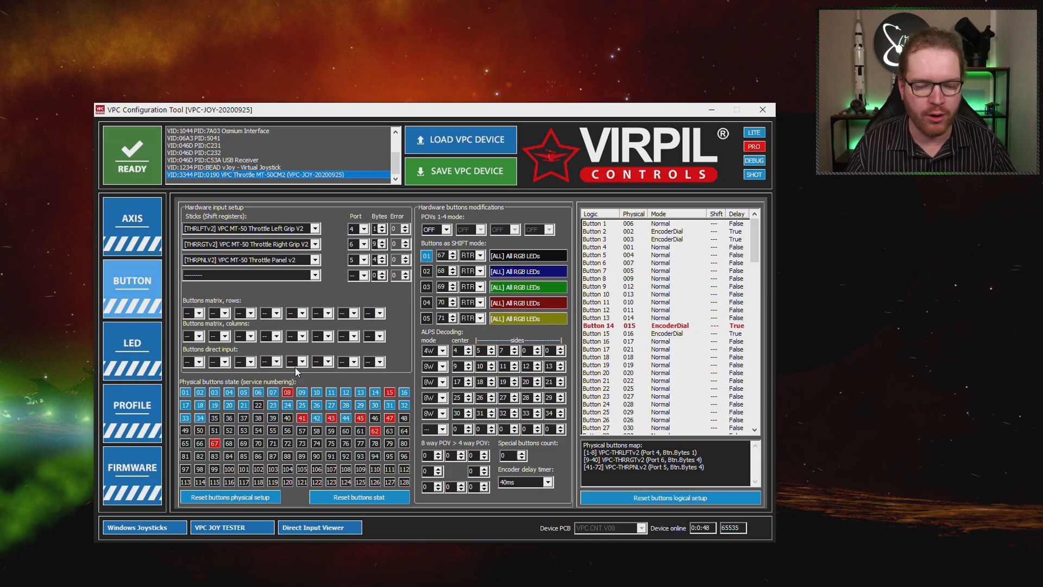
click(133, 223)
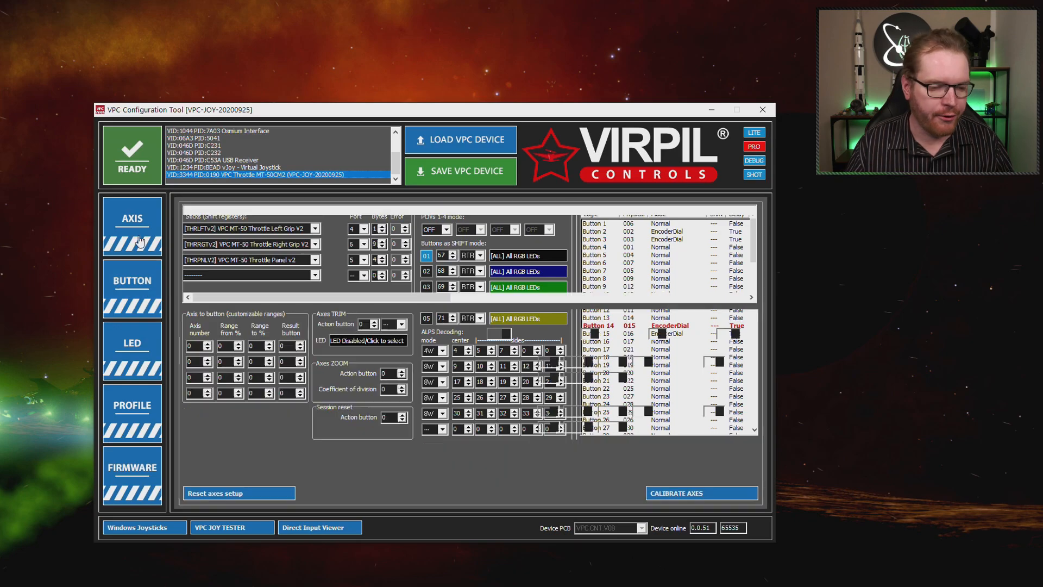
Calibrate the throttle axes through their range and save the calibration to the profile.
click(132, 226)
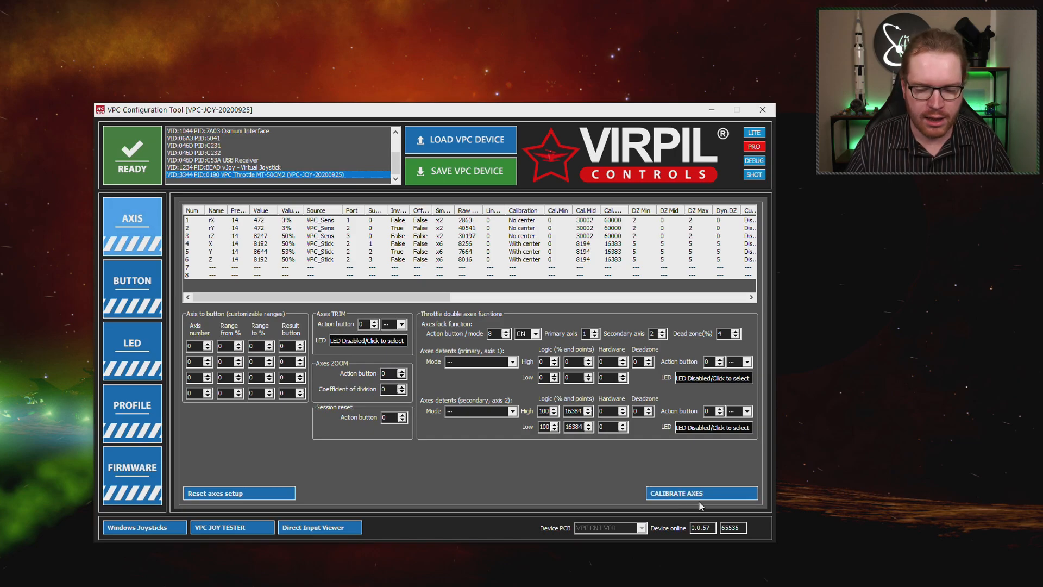
click(702, 493)
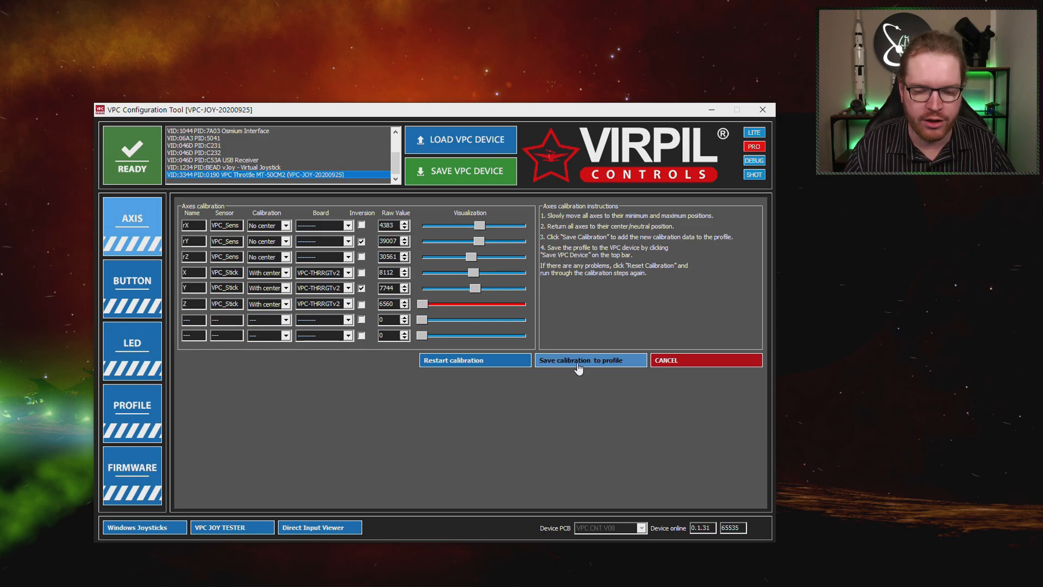
click(591, 360)
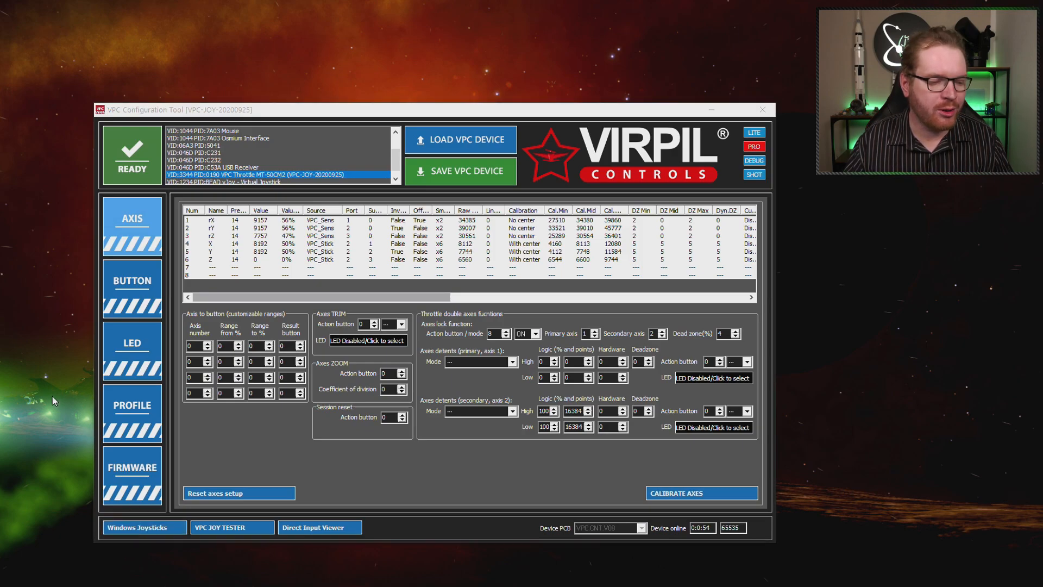
Show the VPC Throttle MT-50CM2 test page in Windows Game Controllers with its 32 buttons and four axes.
click(144, 527)
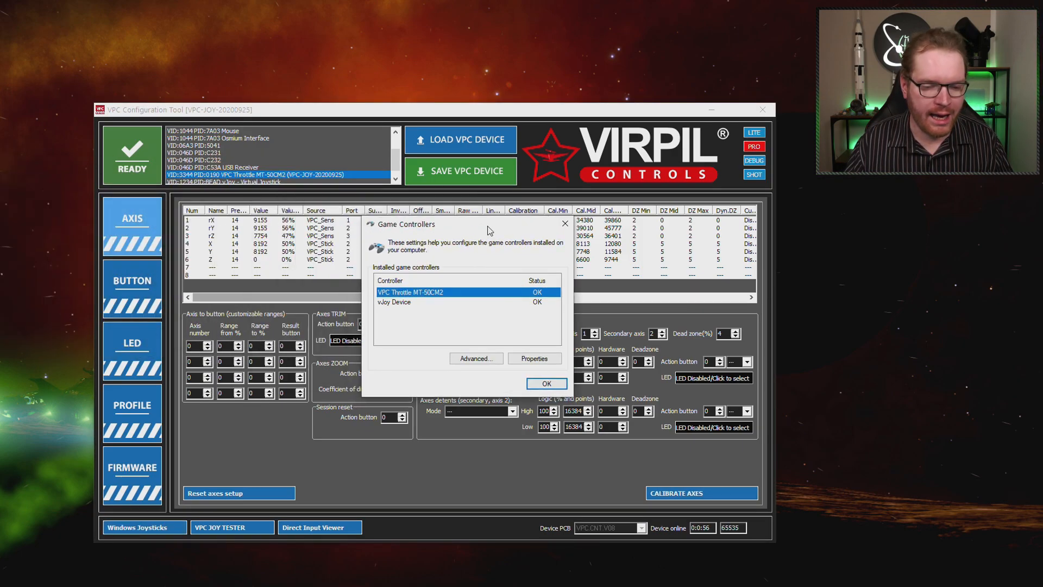
mouse_move(424, 303)
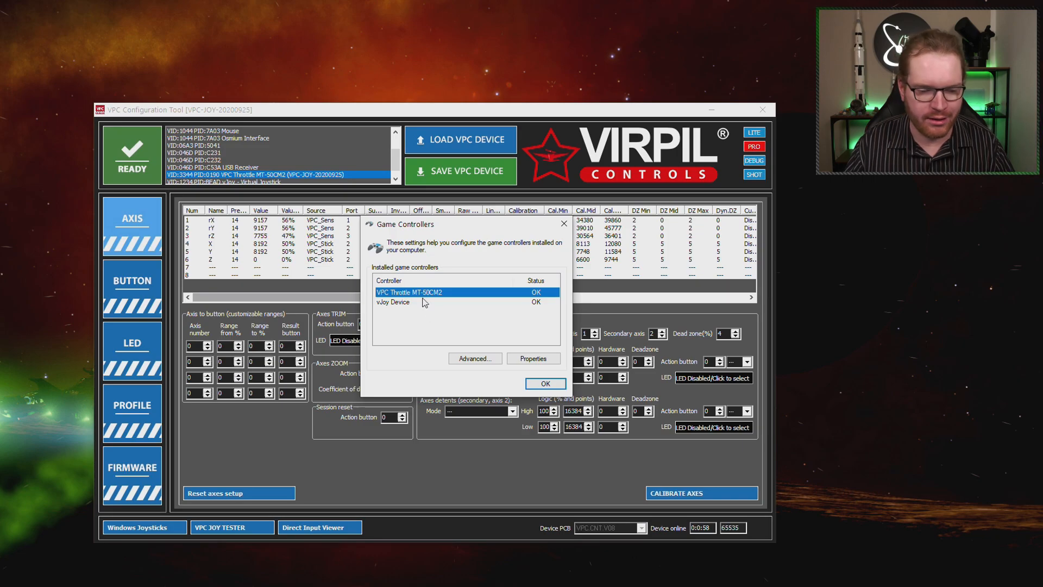
mouse_move(467, 243)
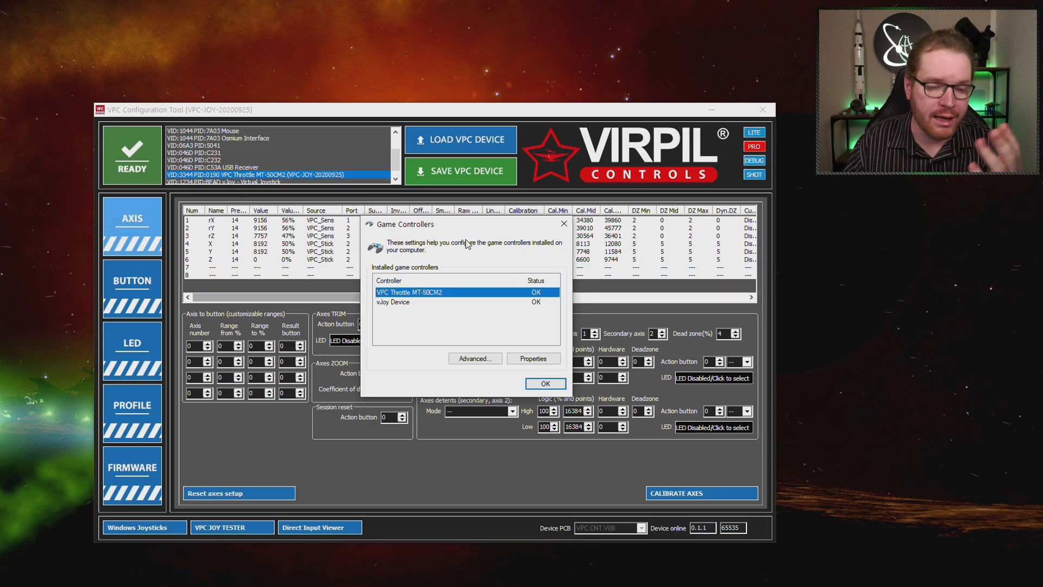
click(392, 302)
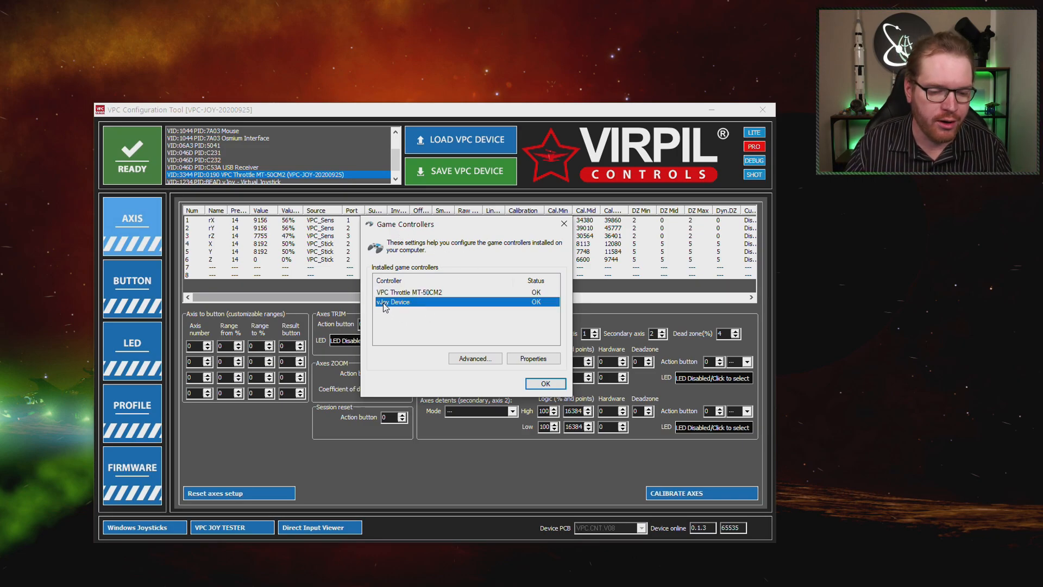
click(409, 292)
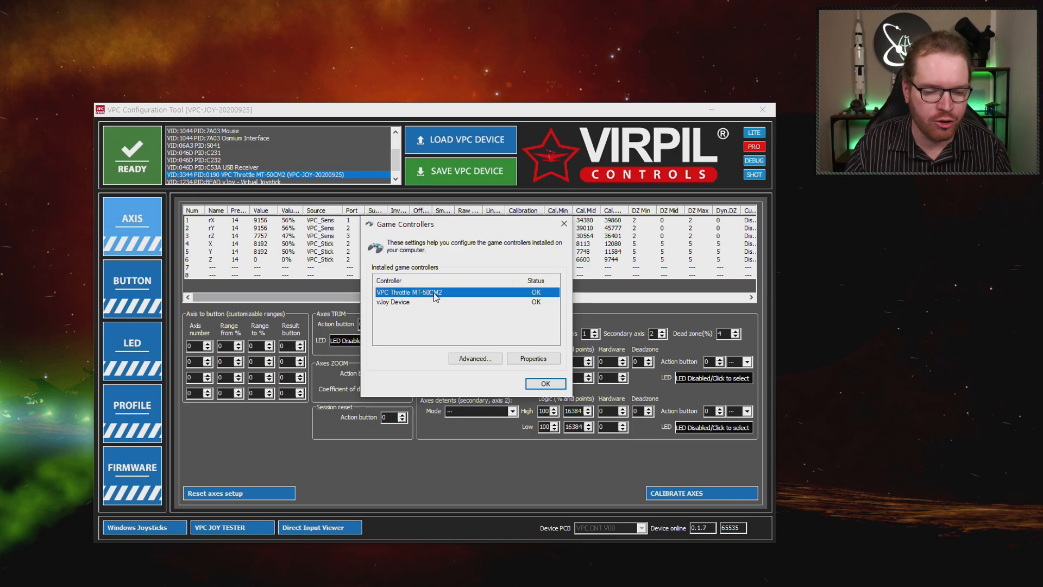
click(533, 358)
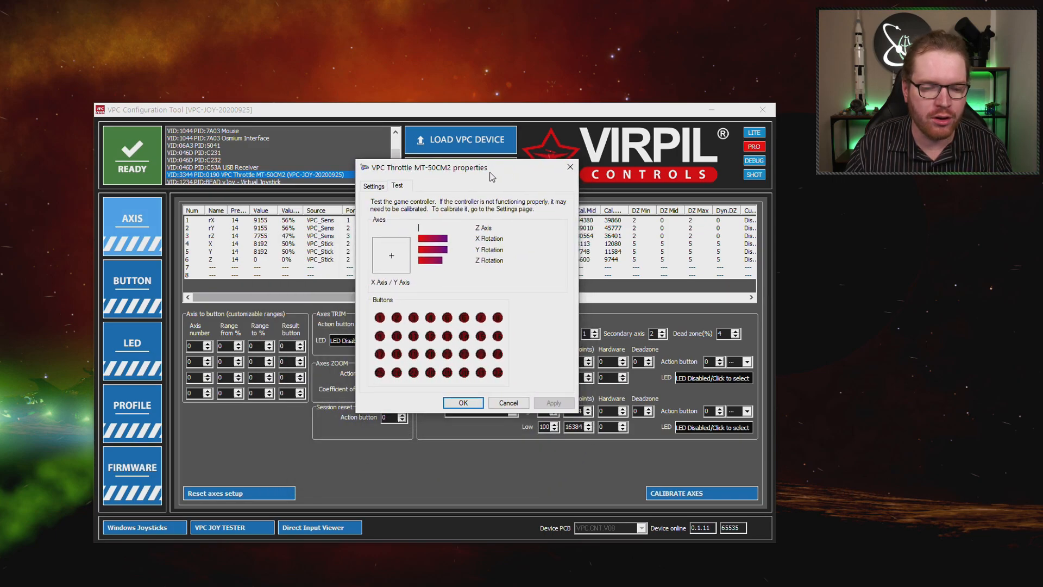
mouse_move(456, 261)
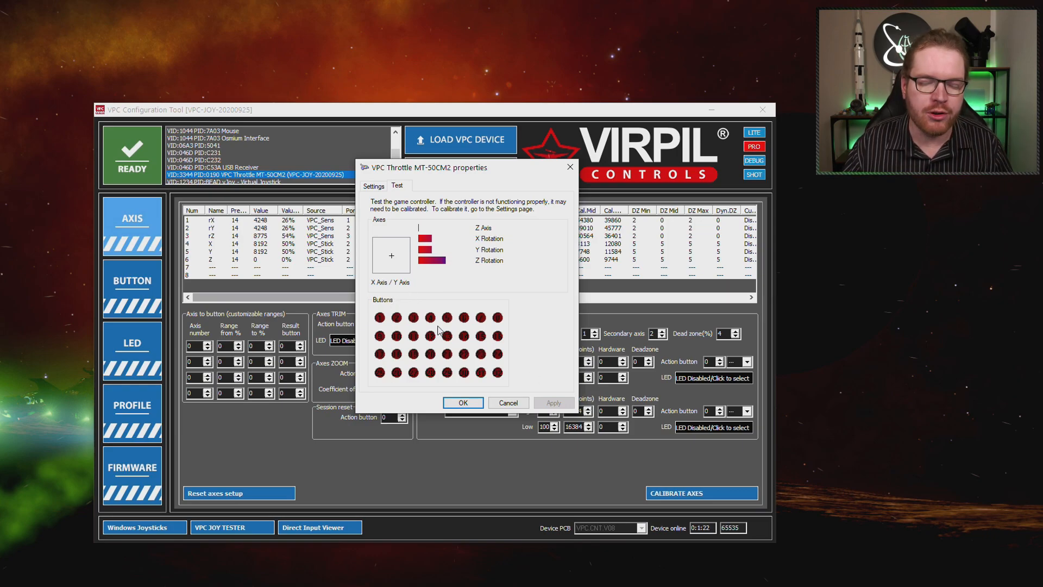
mouse_move(439, 330)
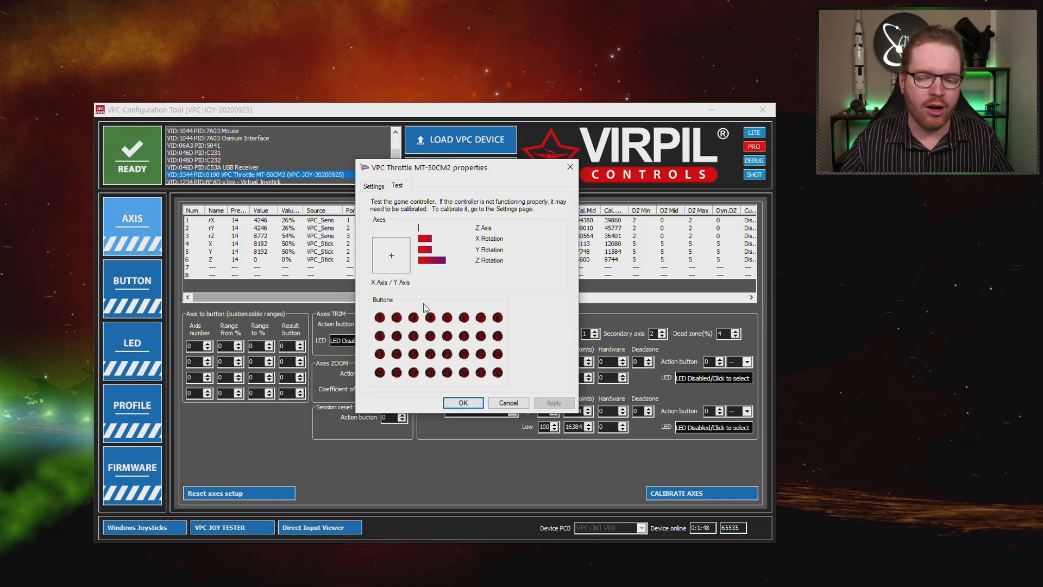
mouse_move(365, 313)
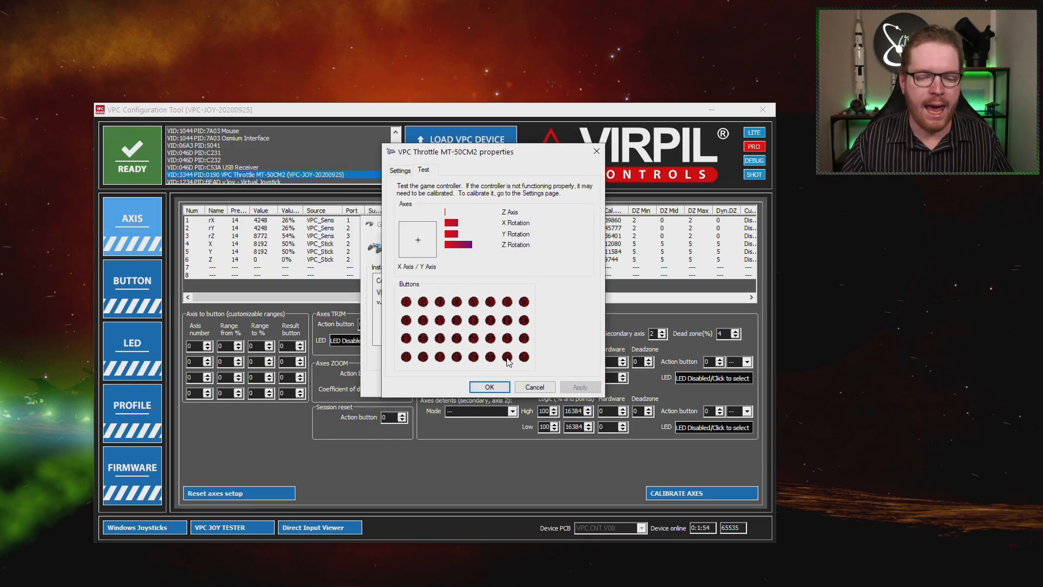
mouse_move(486, 345)
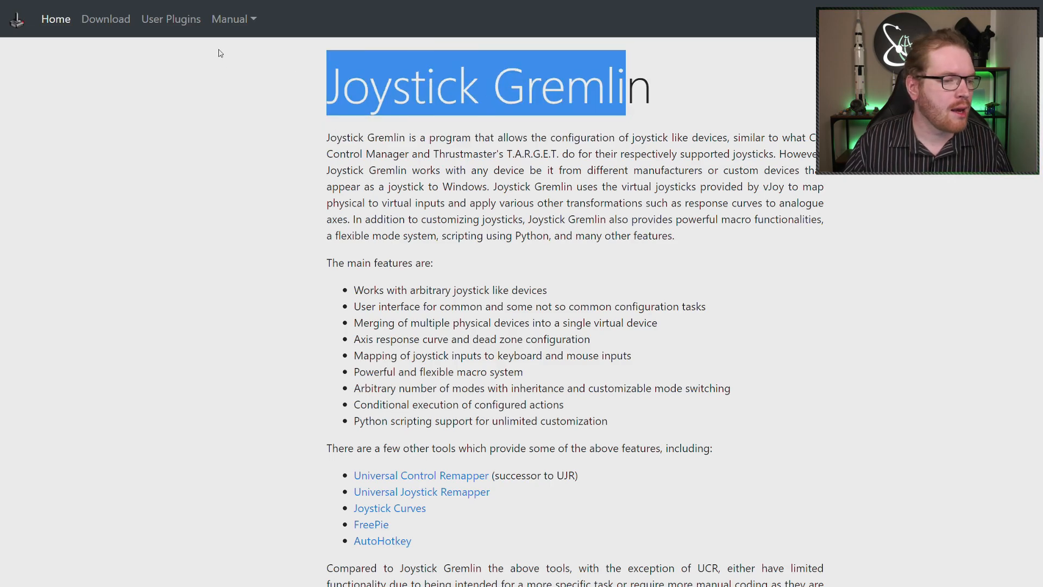
Follow the manual's vJoy link to SourceForge so the installer starts downloading, then minimise Chrome.
click(230, 19)
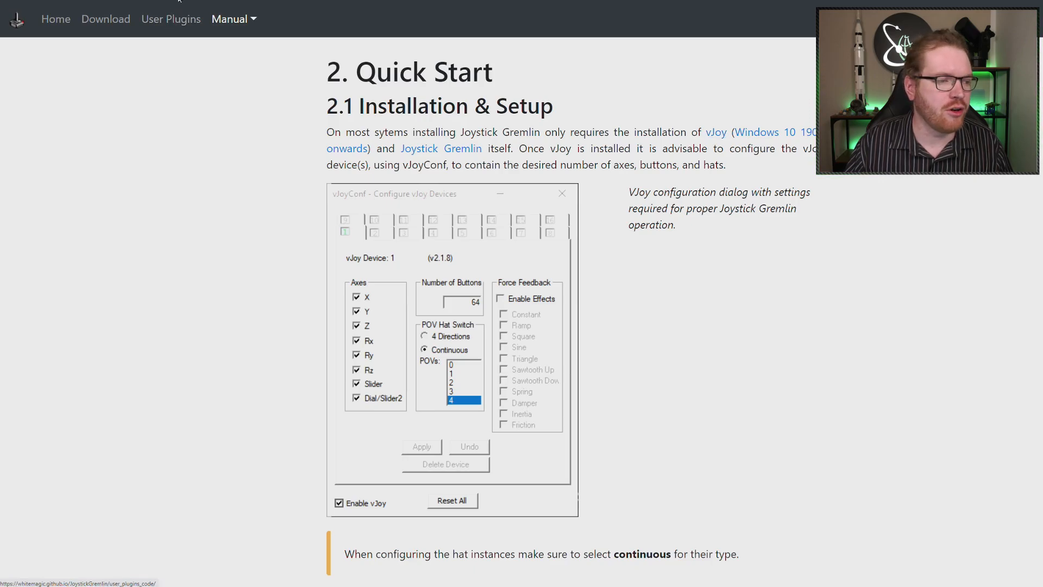
click(714, 132)
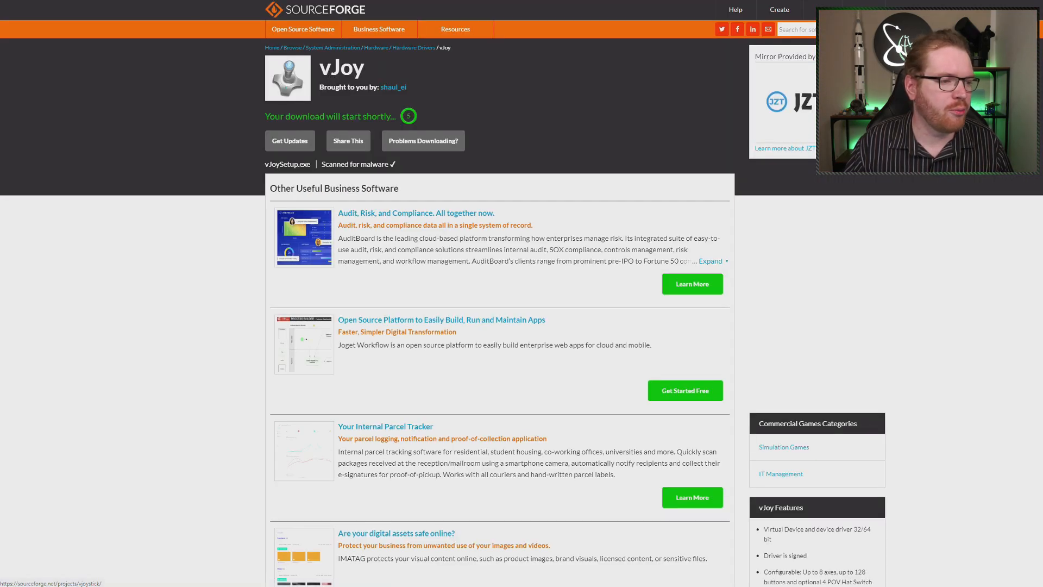
click(441, 148)
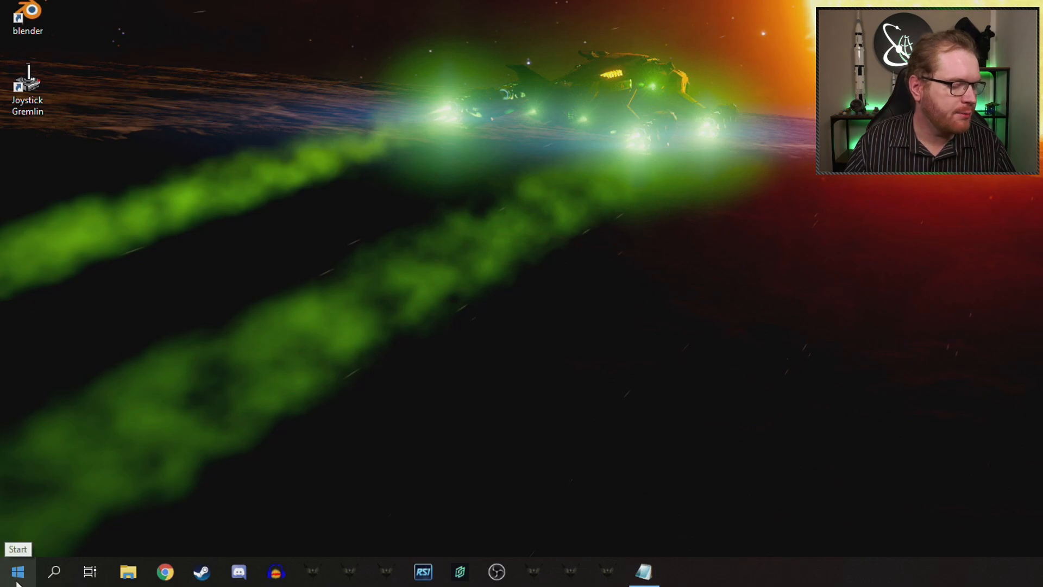
Launch Configure vJoy from Start and keep device 1 at 32 buttons with no axes enabled.
click(21, 568)
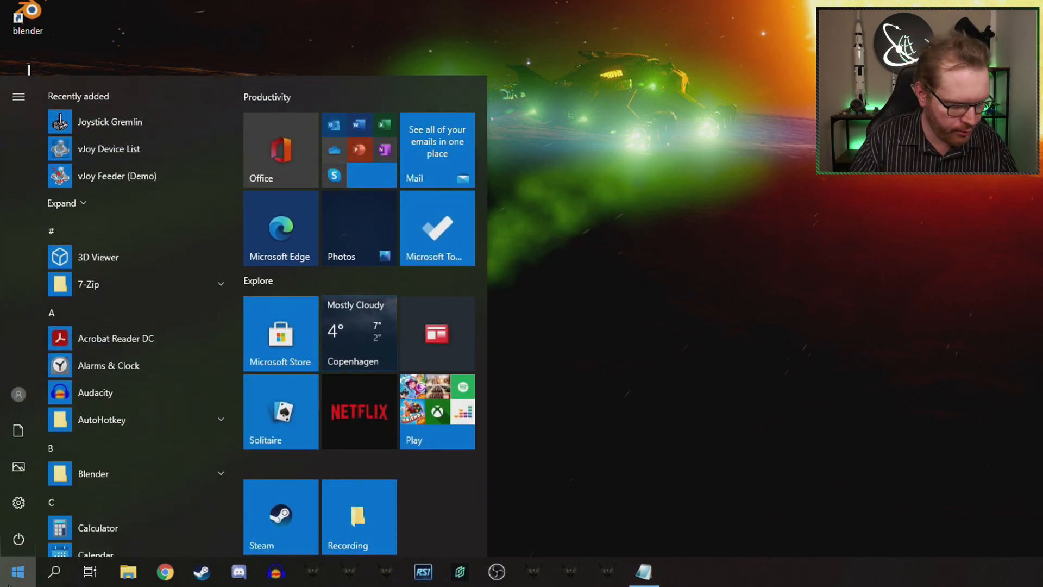
text(vjoy)
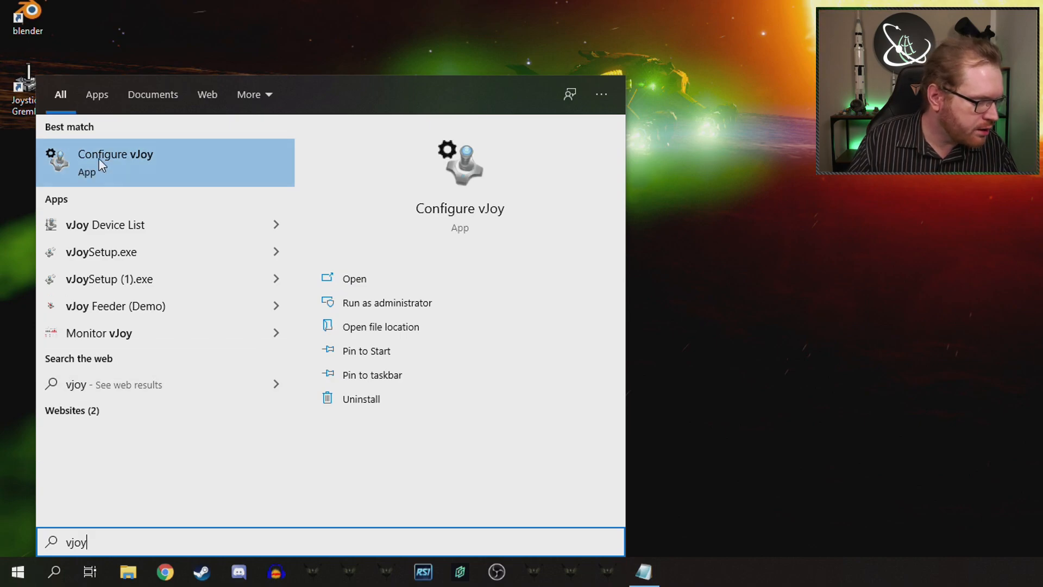
mouse_move(143, 165)
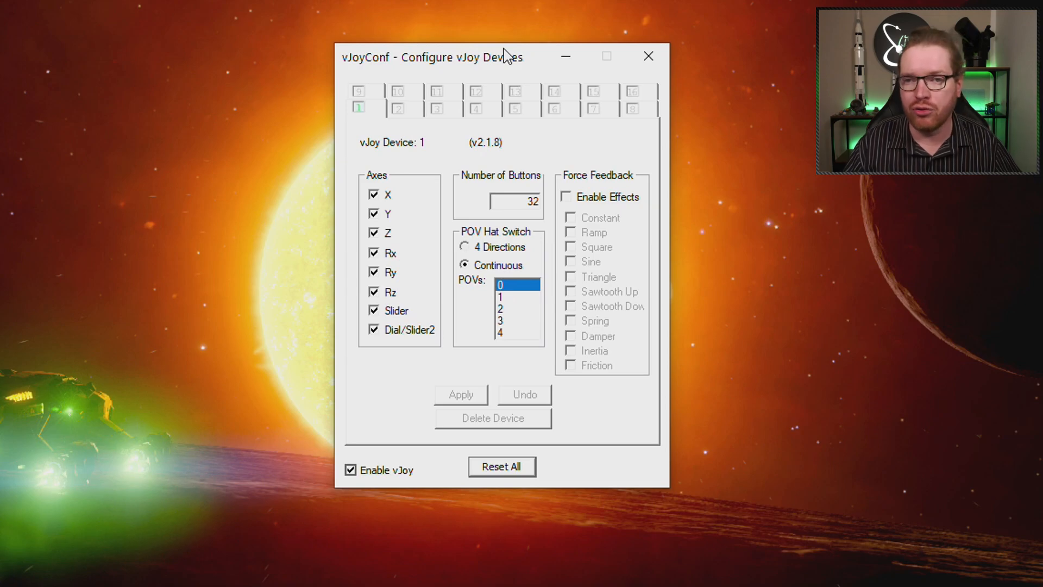
mouse_move(352, 109)
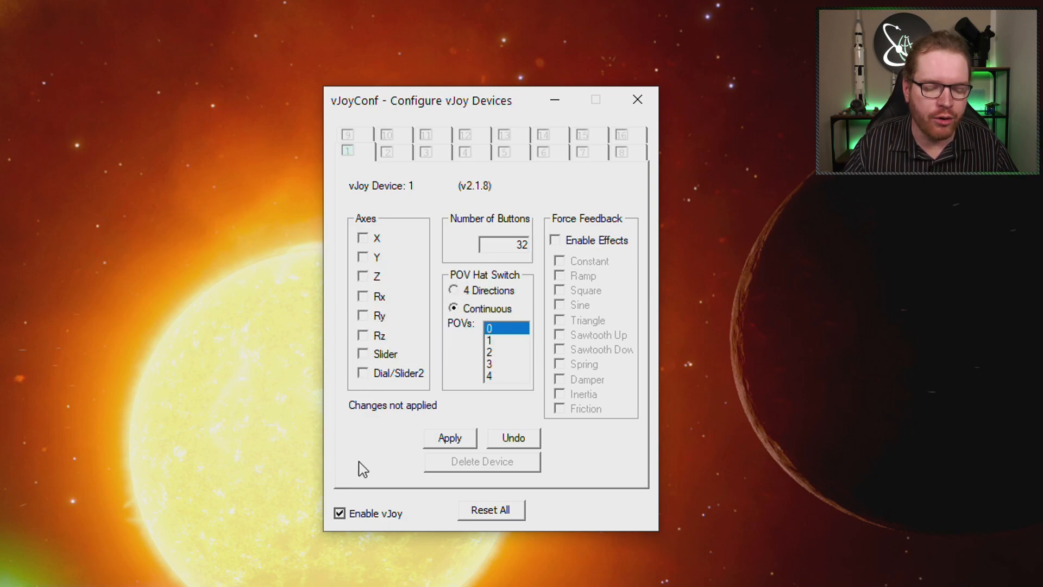
mouse_move(456, 265)
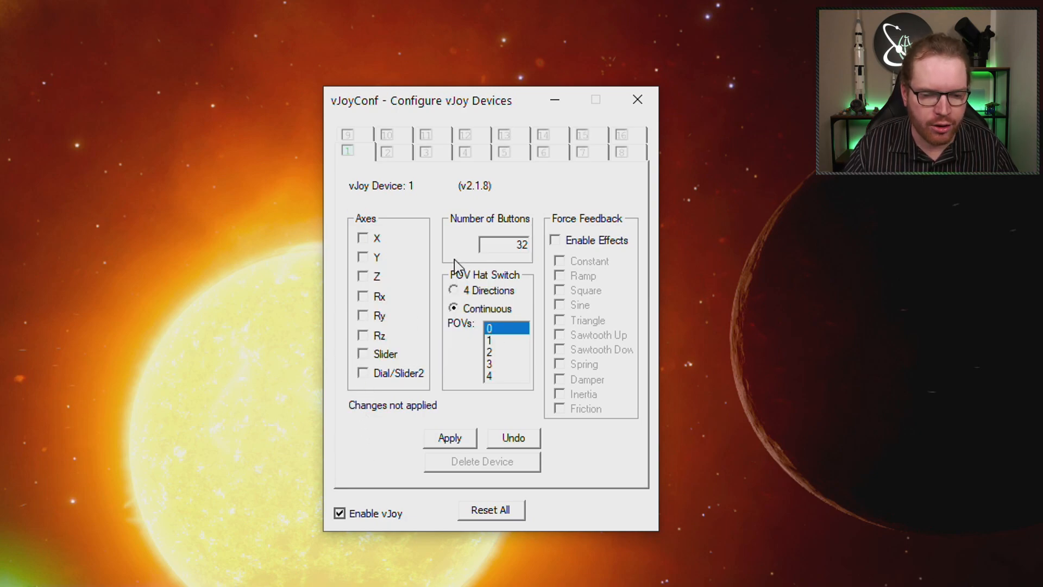
triple_click(505, 245)
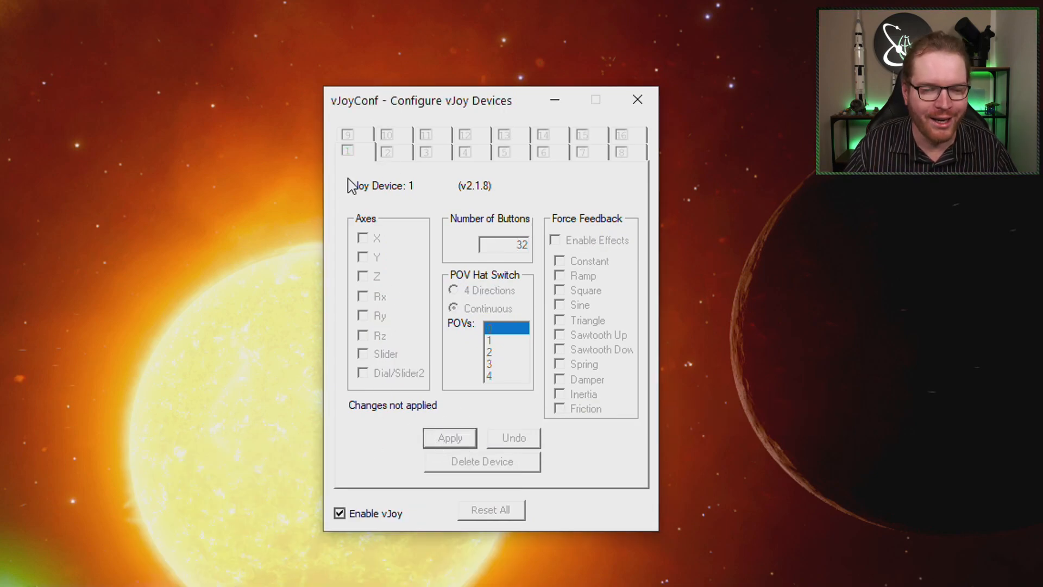
Check the other virtual device slots, apply the settings and launch Joystick Gremlin.
click(386, 151)
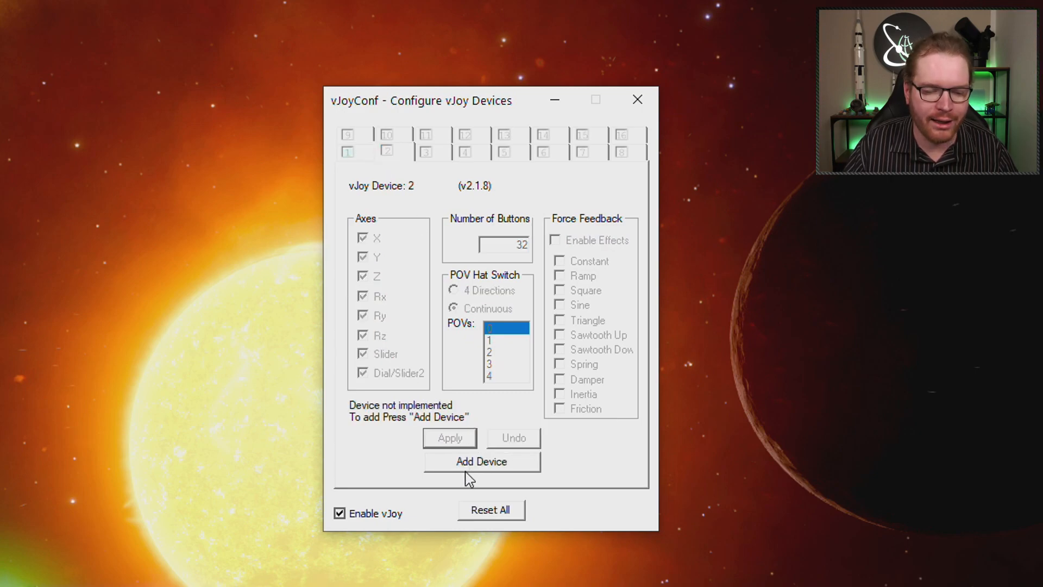
mouse_move(480, 157)
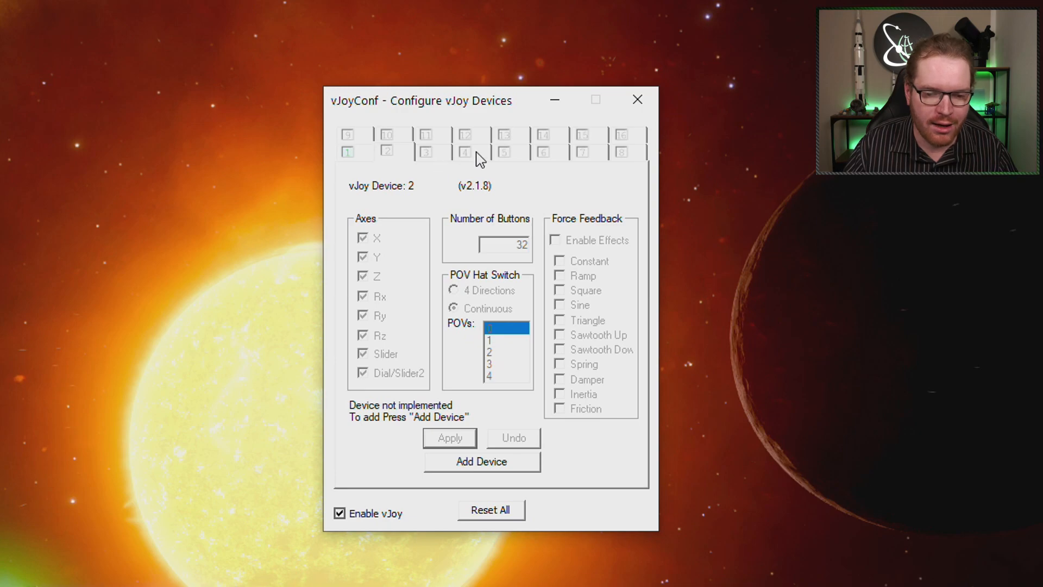
mouse_move(636, 102)
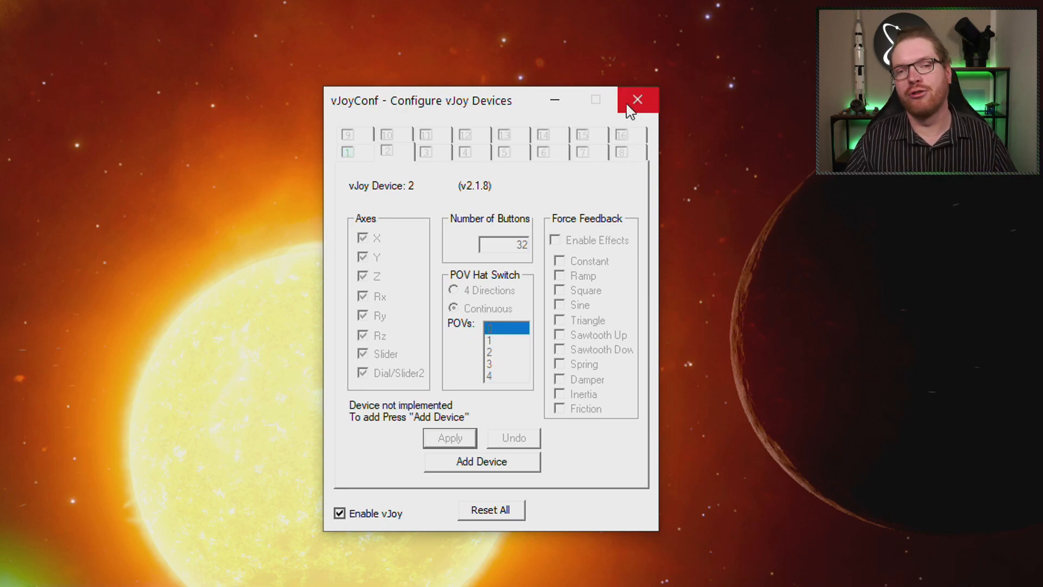
mouse_move(406, 152)
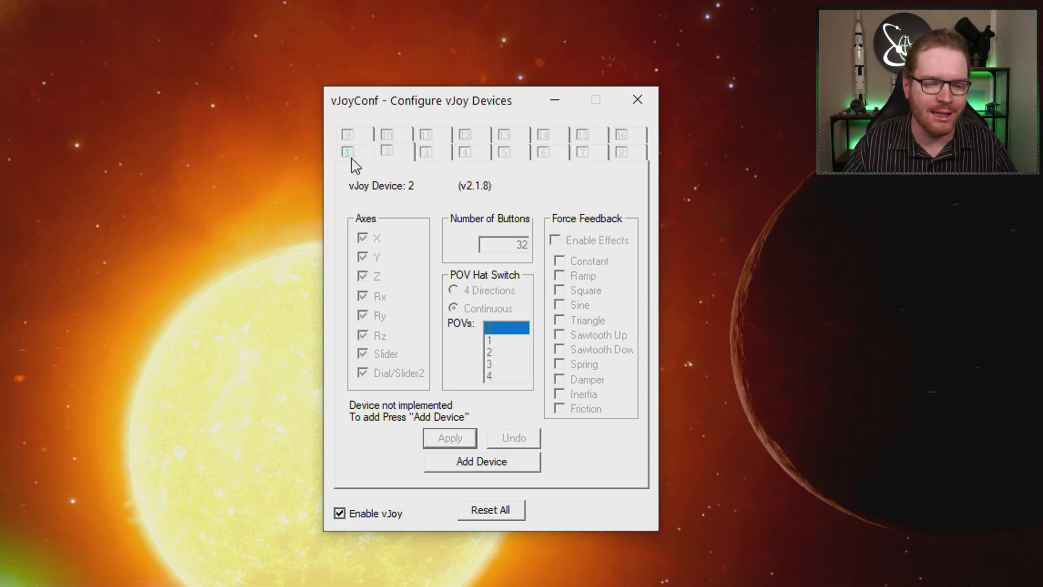
click(348, 151)
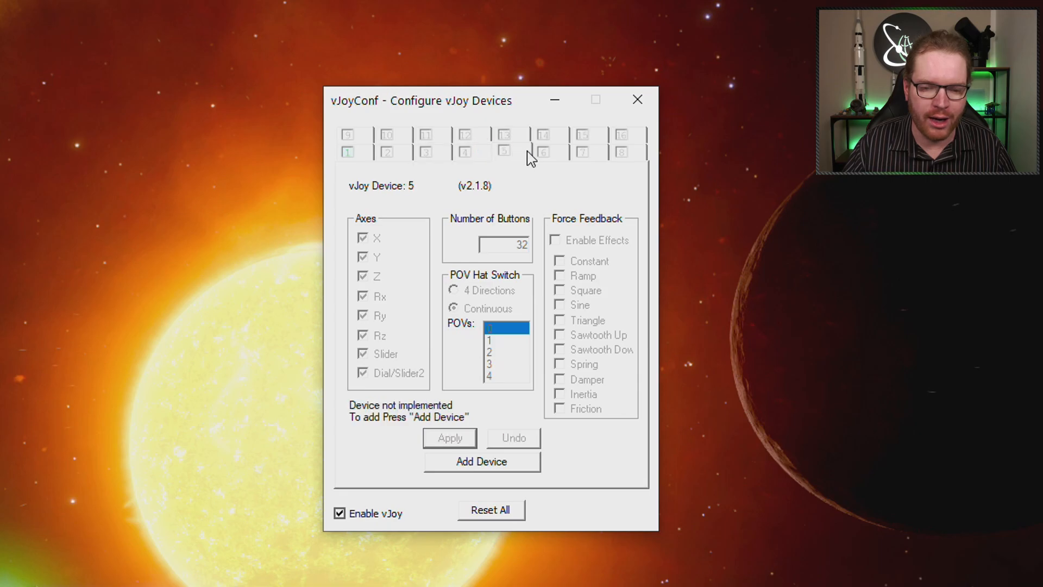
click(347, 151)
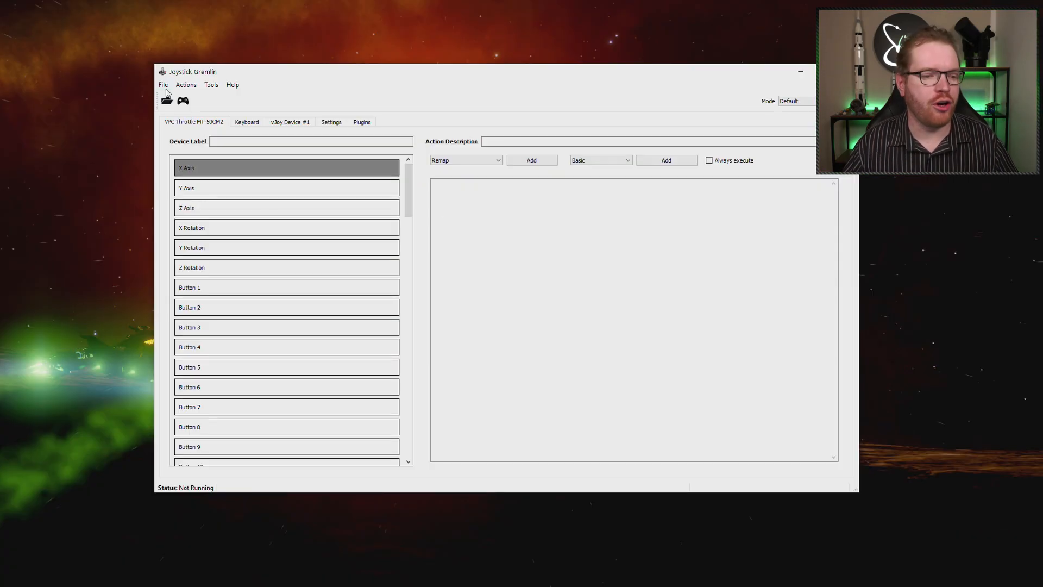
Create a new Joystick Gremlin profile and save it as demo.xml.
click(163, 85)
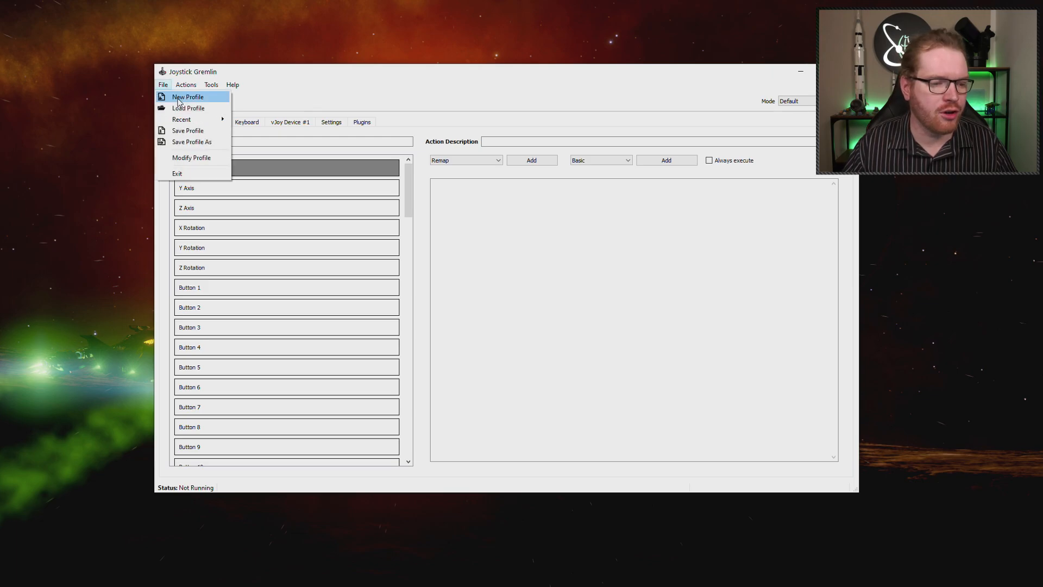
mouse_move(163, 96)
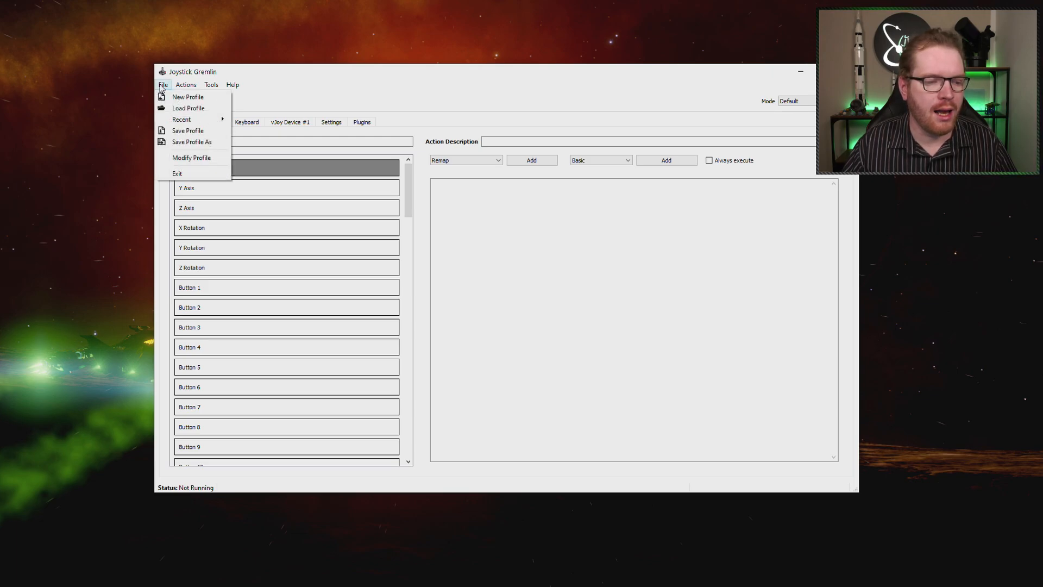
click(191, 141)
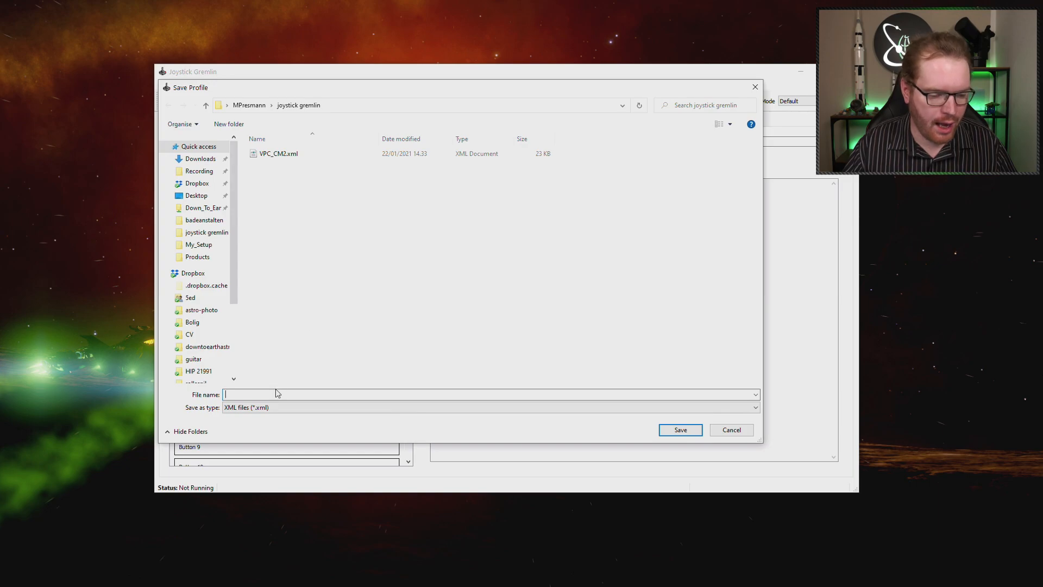
text(demo)
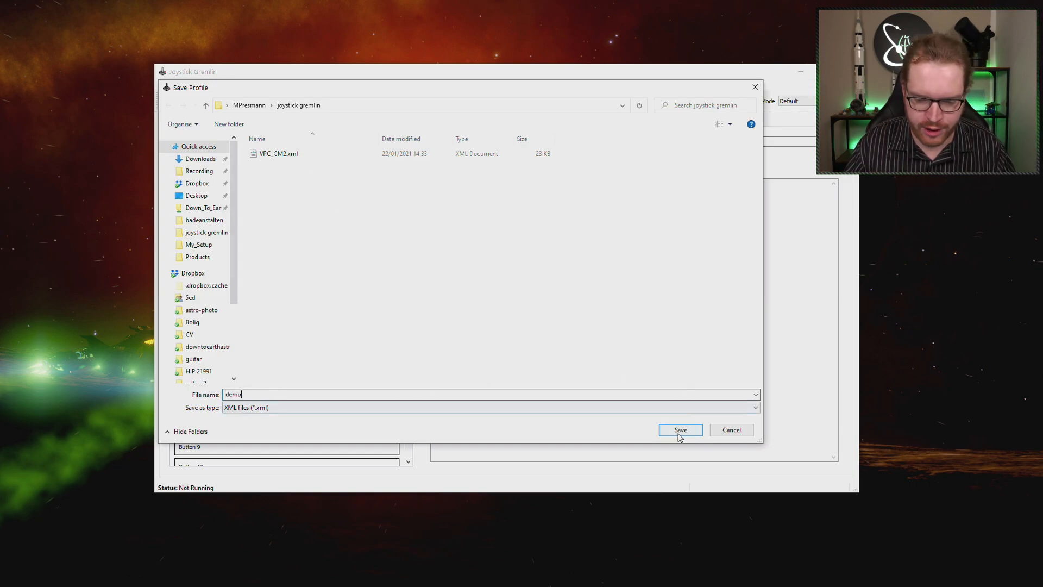
click(680, 431)
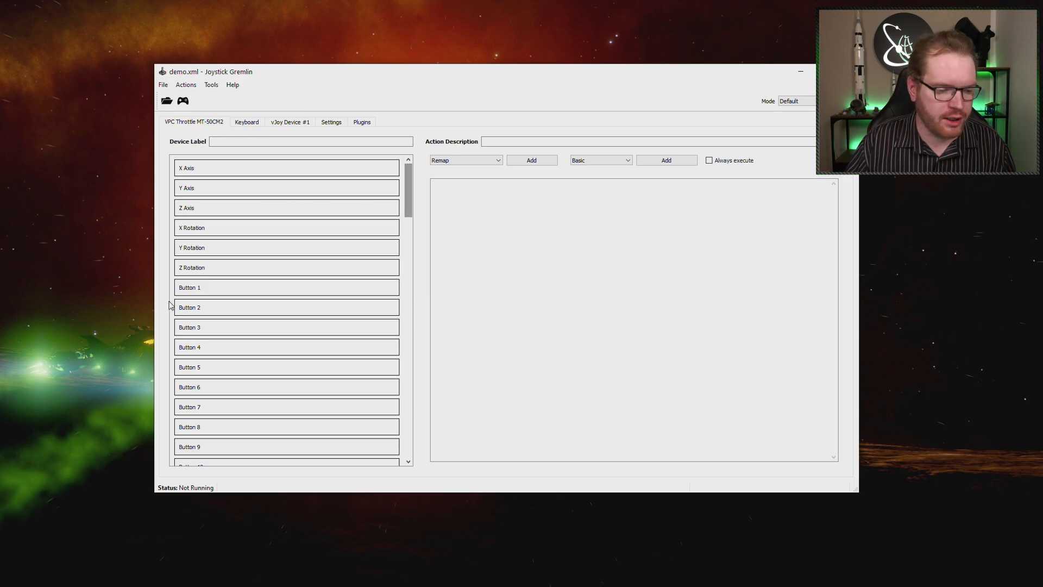
scroll(down, 3)
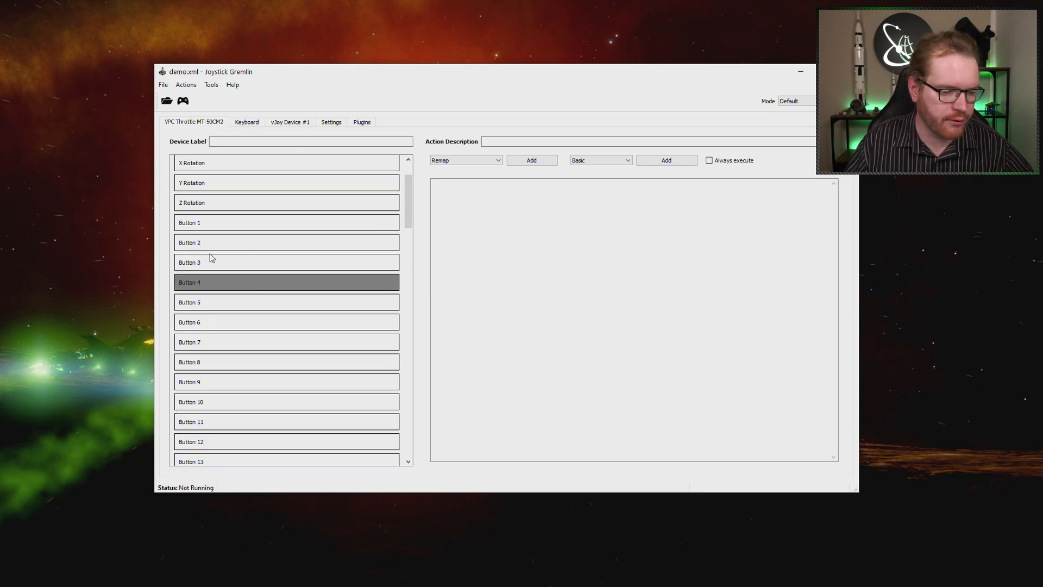
click(286, 222)
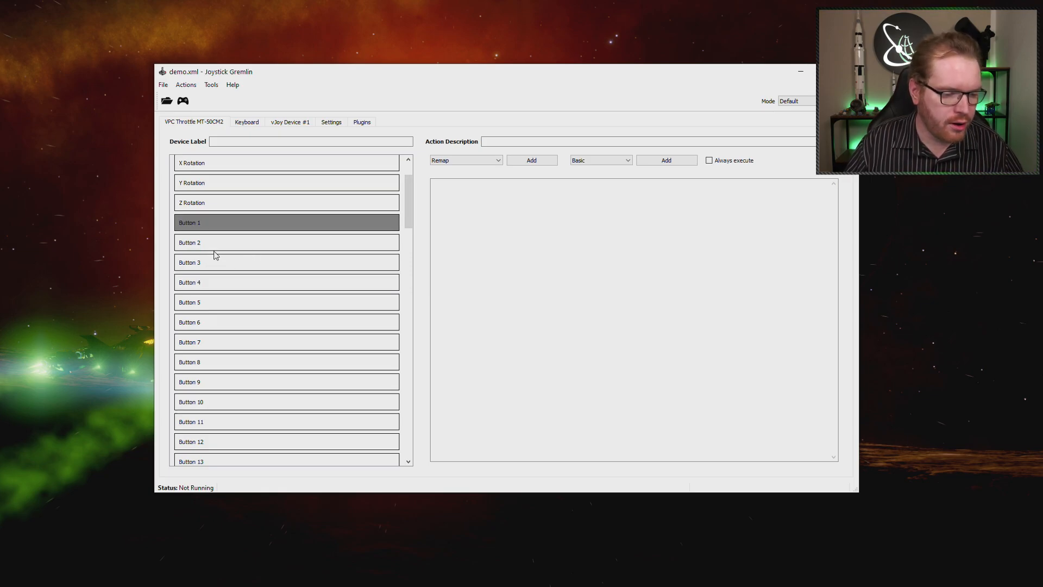
click(286, 242)
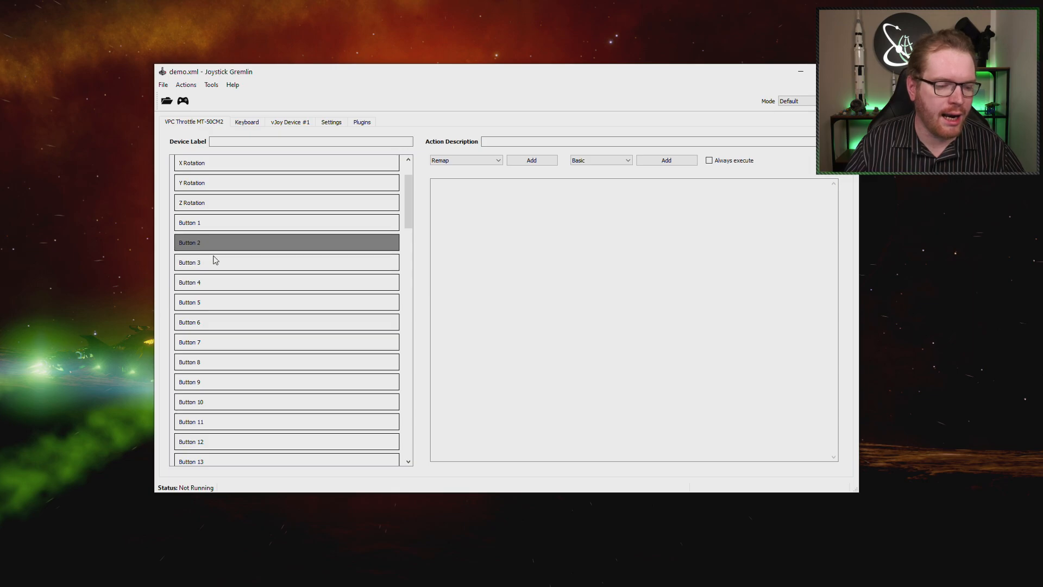
mouse_move(221, 255)
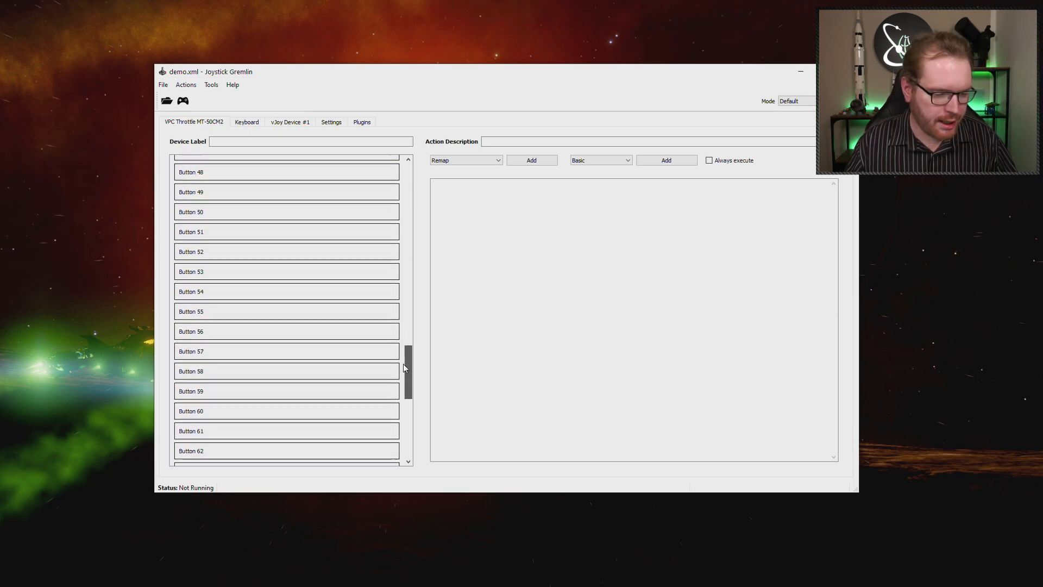
scroll(down, 3)
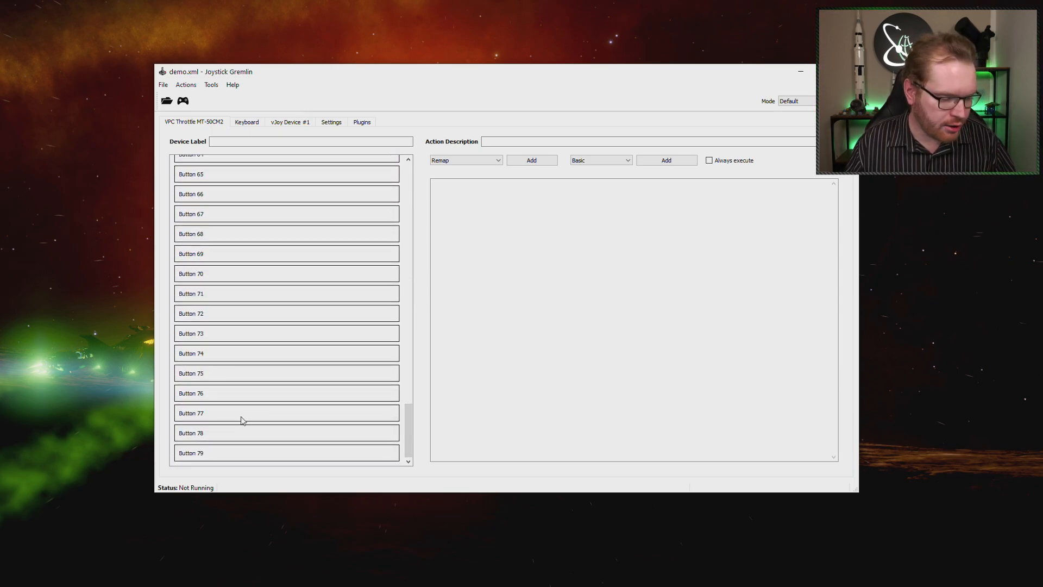
mouse_move(393, 443)
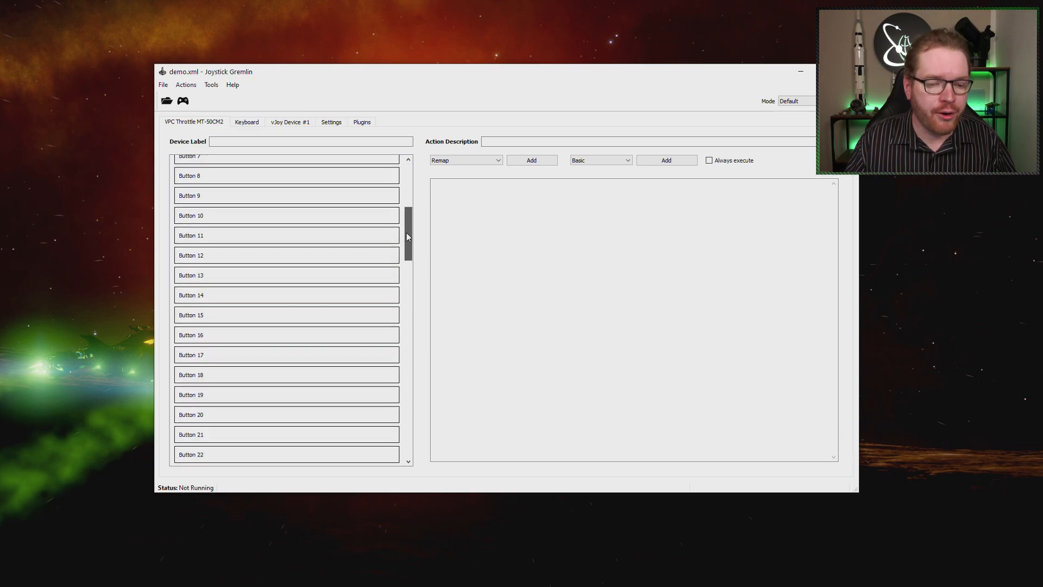
scroll(down, 3)
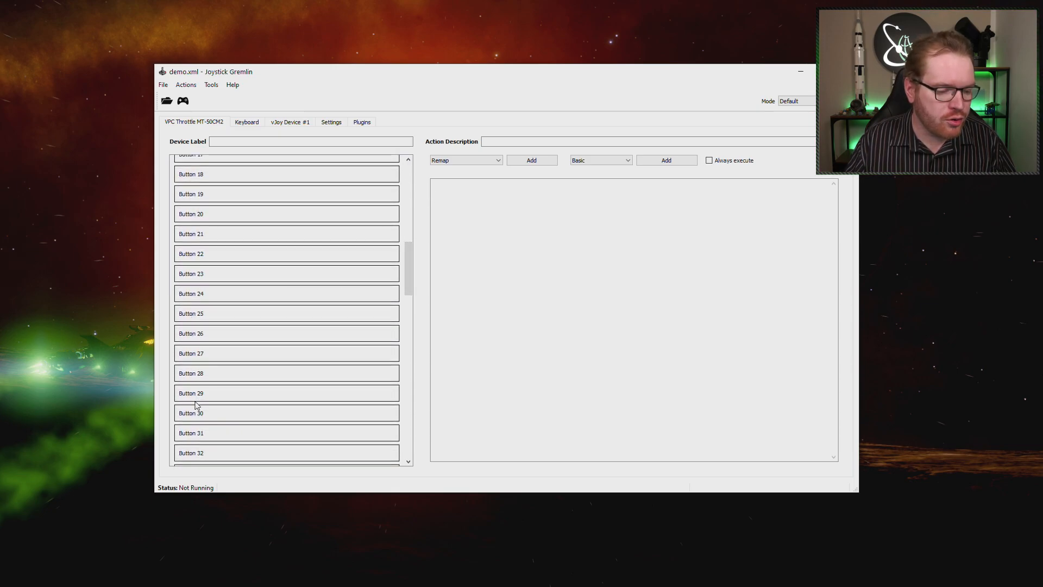
scroll(down, 3)
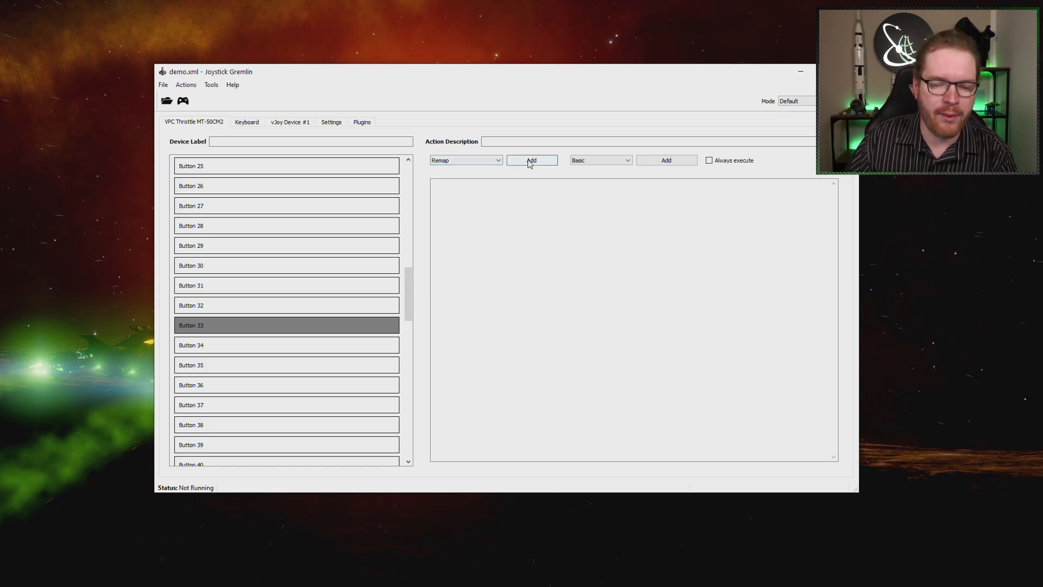
Add Remap actions to throttle buttons 33 onward, mapping them to vJoy Device 1 buttons 1 through 32.
click(532, 160)
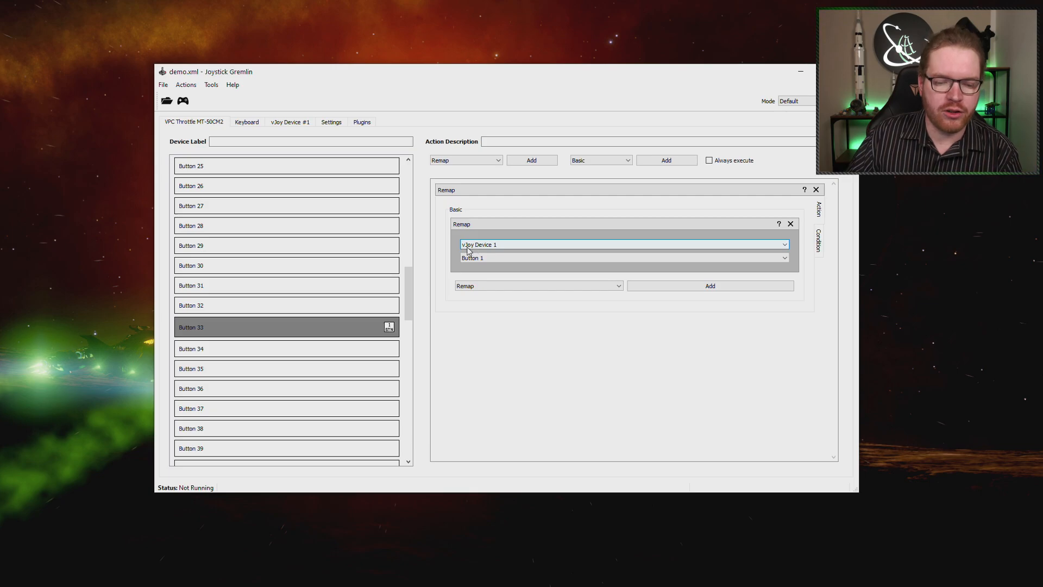
mouse_move(506, 250)
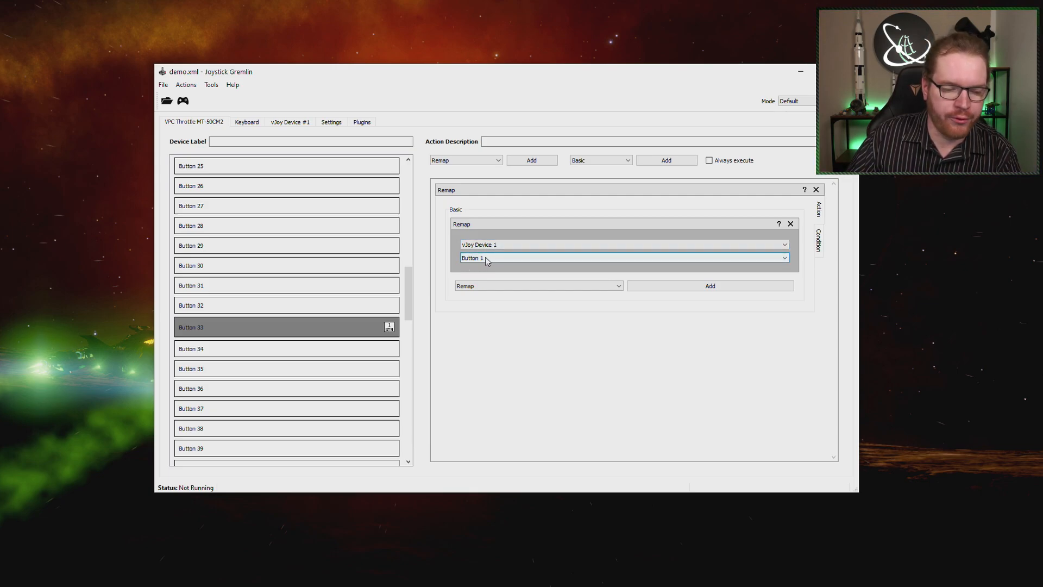
click(286, 347)
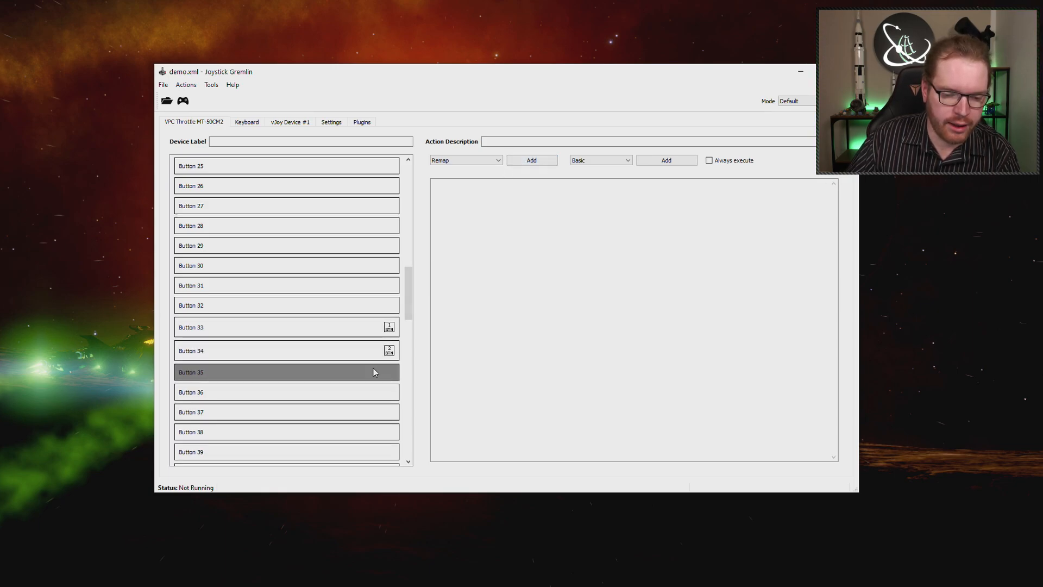
click(532, 160)
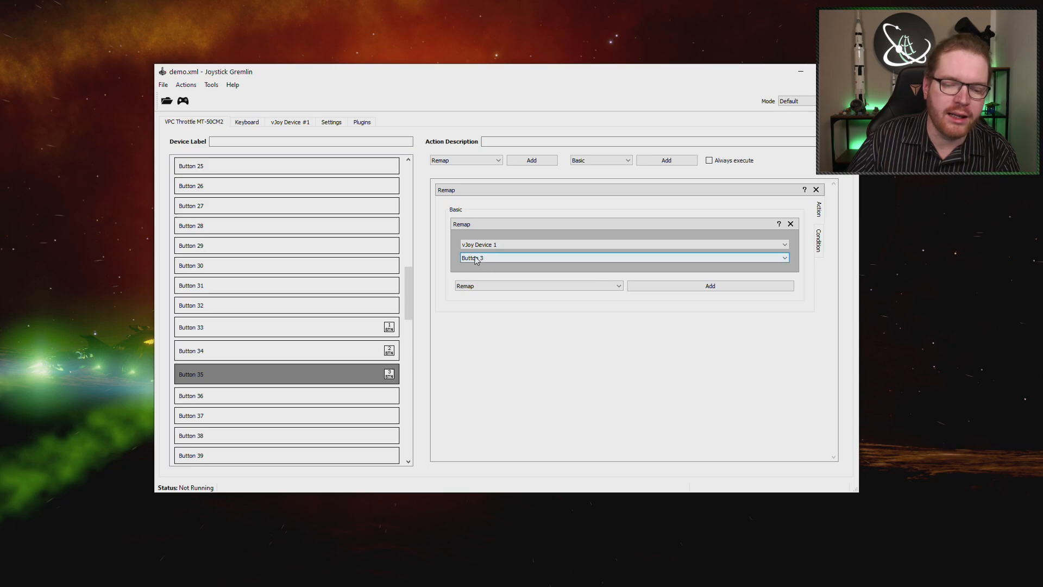
click(287, 396)
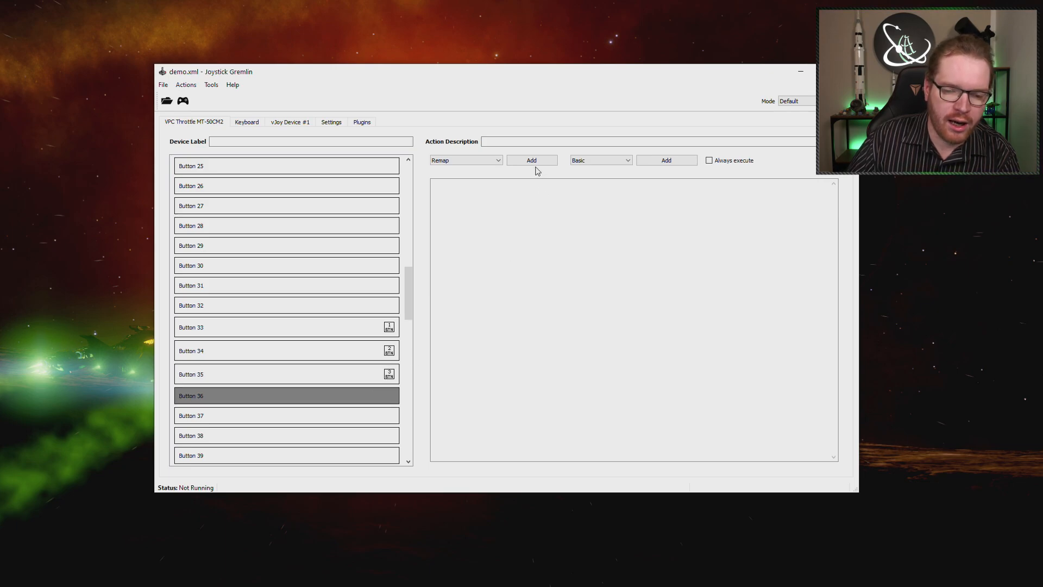
click(531, 160)
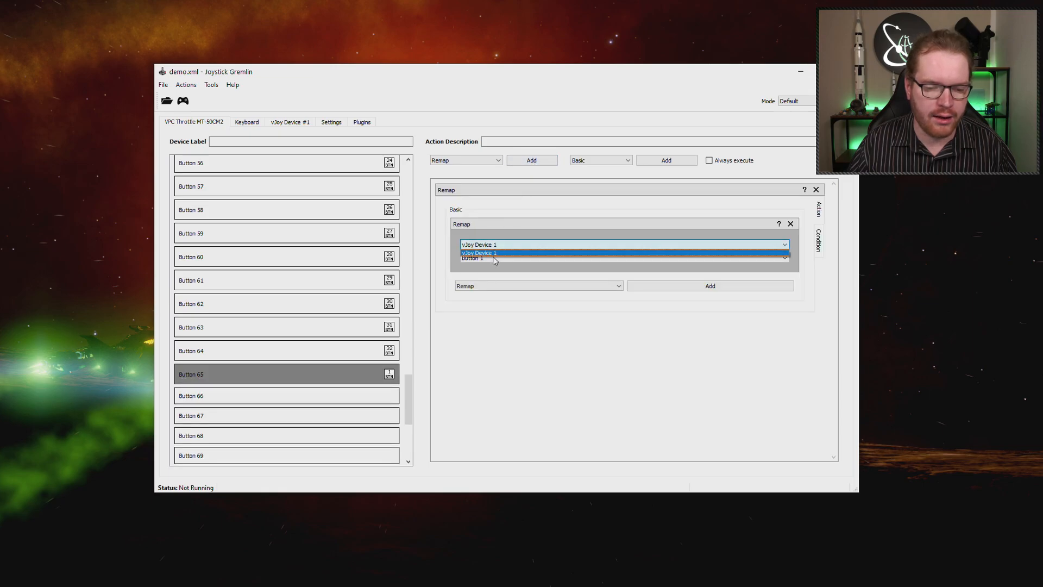
Check the available virtual buttons and delete the stray remap on Button 65.
click(495, 252)
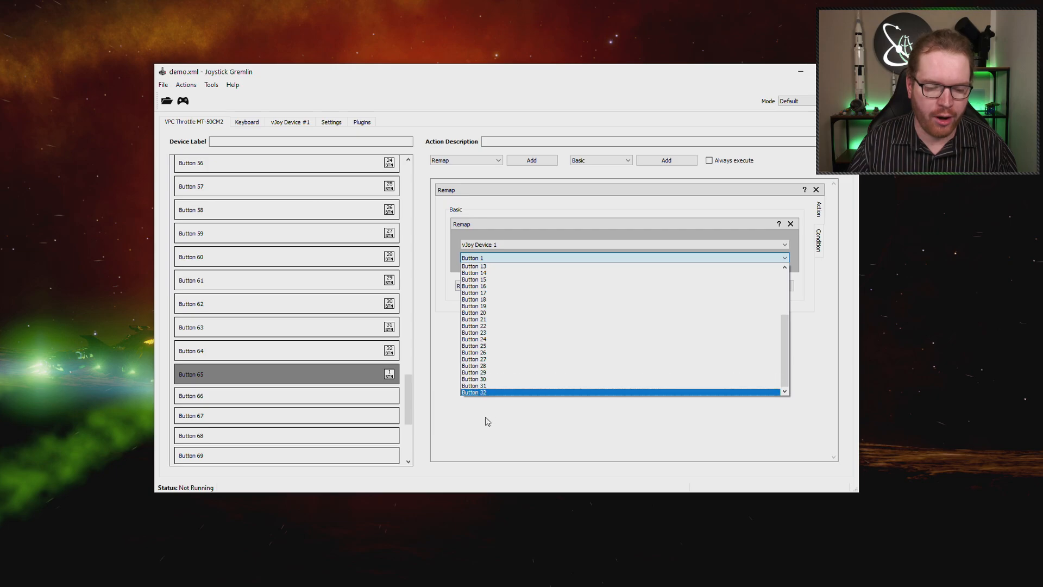
click(471, 257)
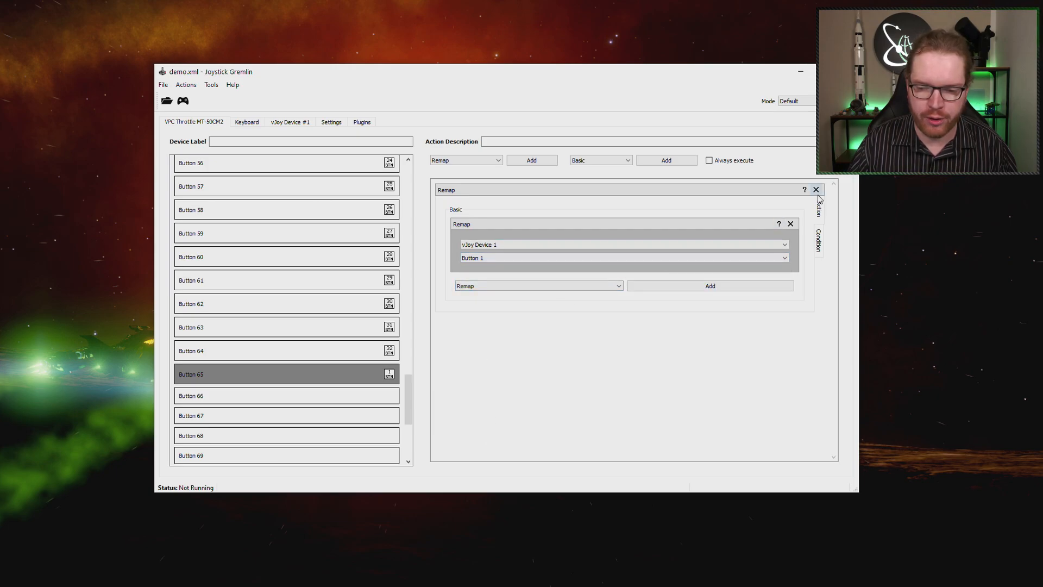
click(816, 189)
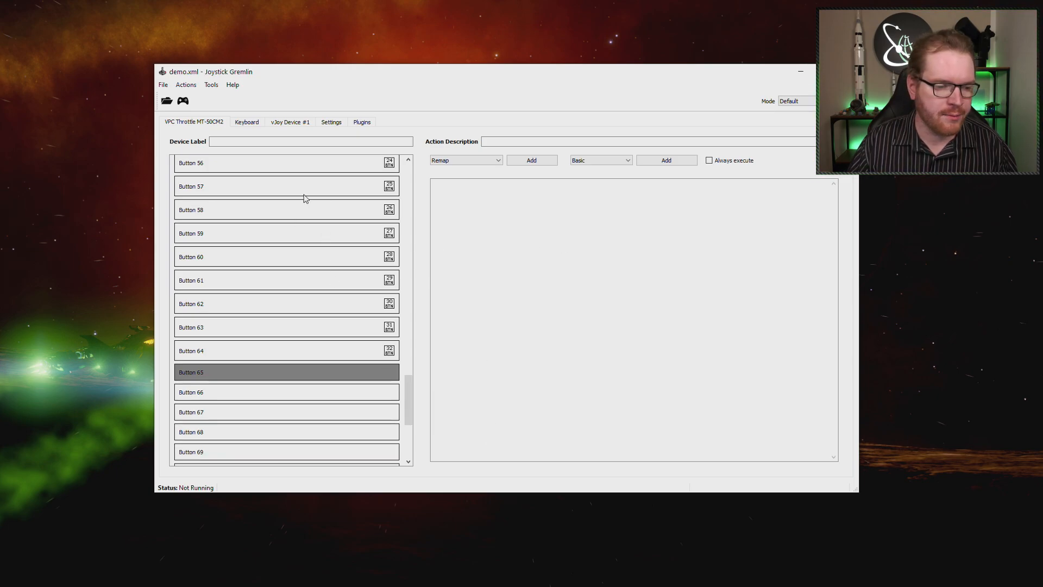
click(290, 122)
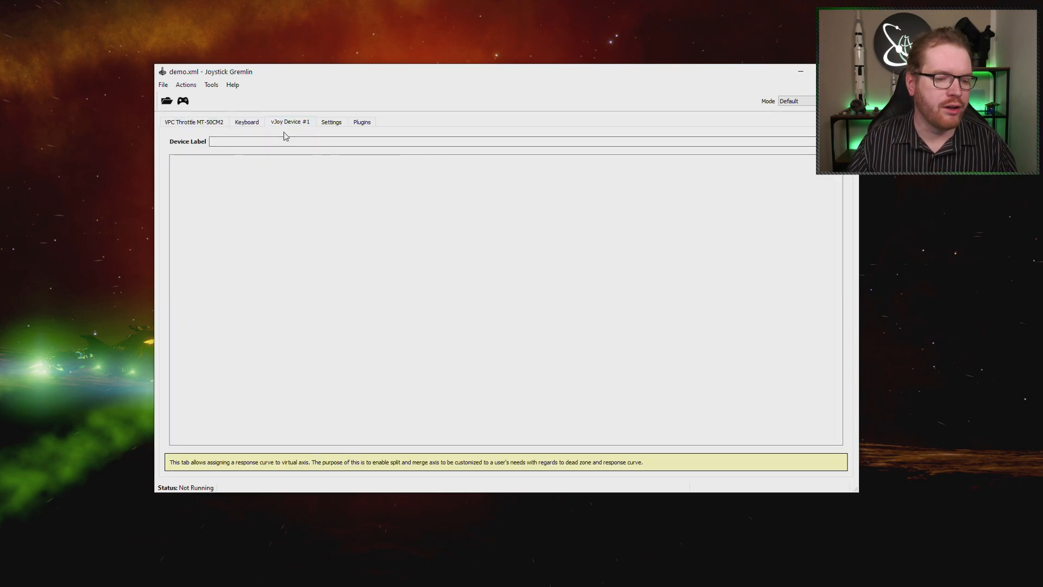
click(193, 122)
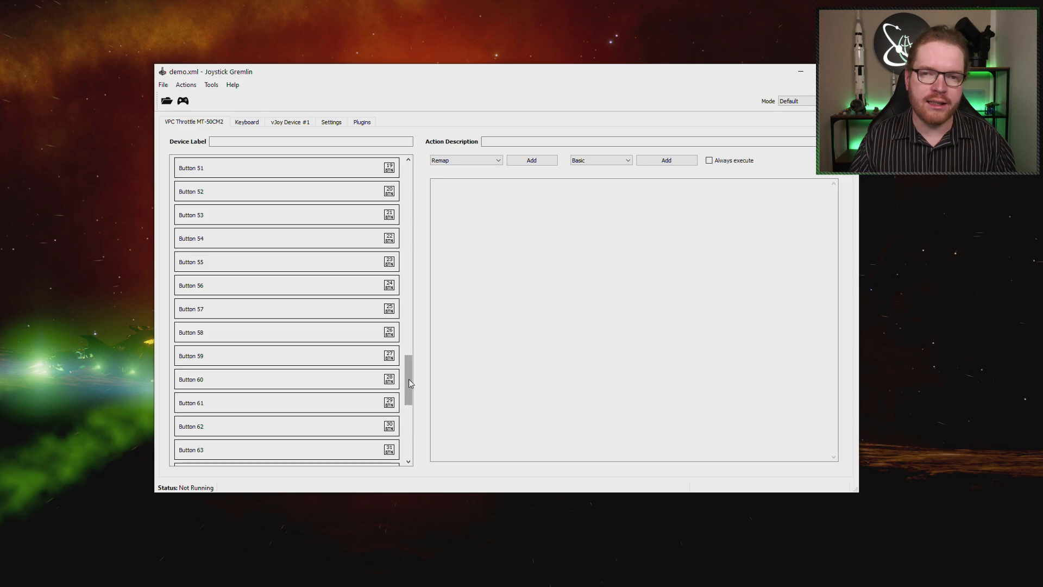
mouse_move(409, 369)
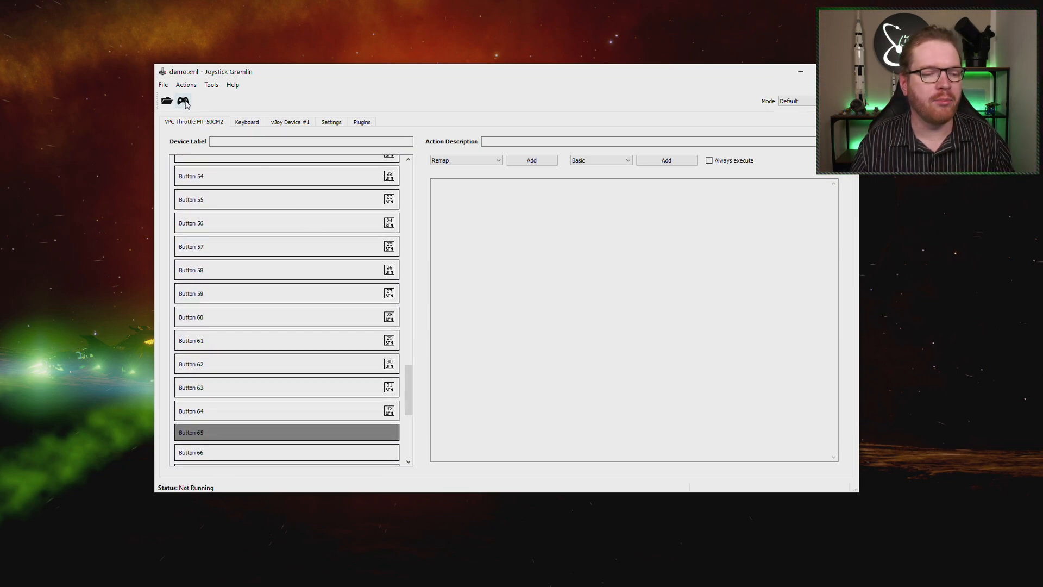
Activate the demo profile so Joystick Gremlin reports Running and Active.
click(182, 101)
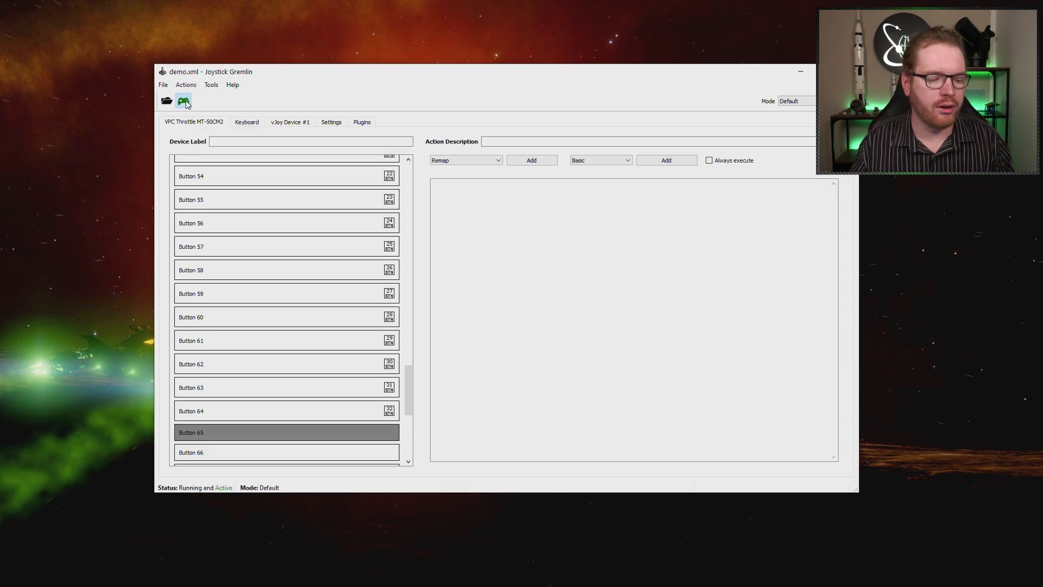
mouse_move(201, 496)
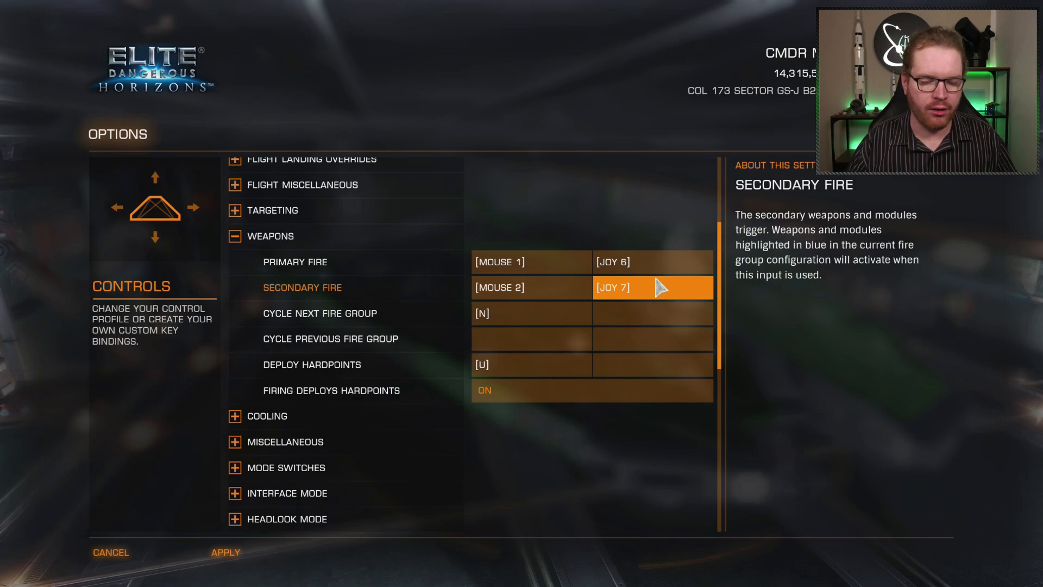
Rebind the Secondary Fire joystick slot to the throttle button so it shows JOY 6 like Primary Fire.
click(652, 287)
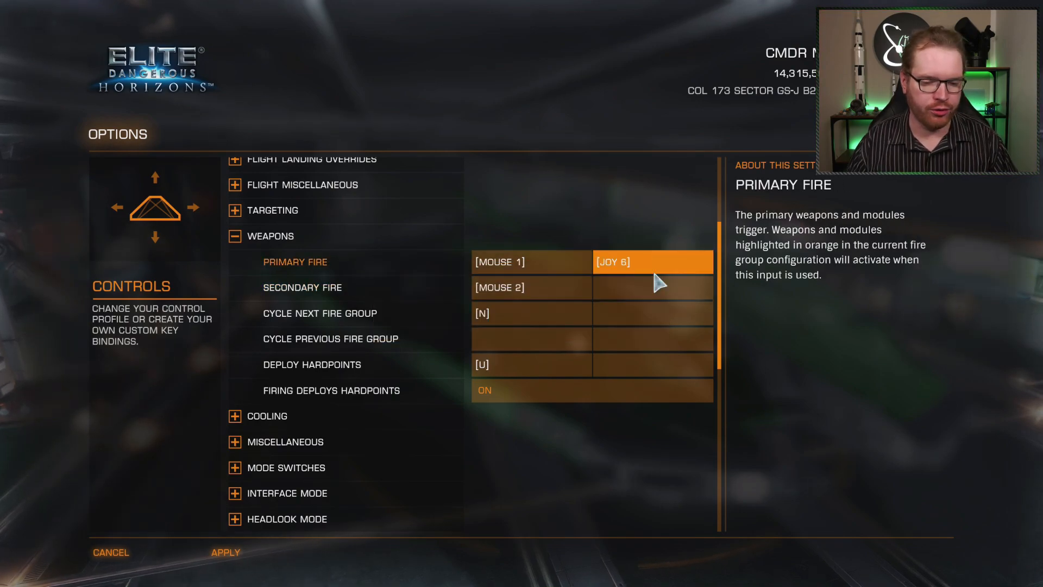
mouse_move(646, 282)
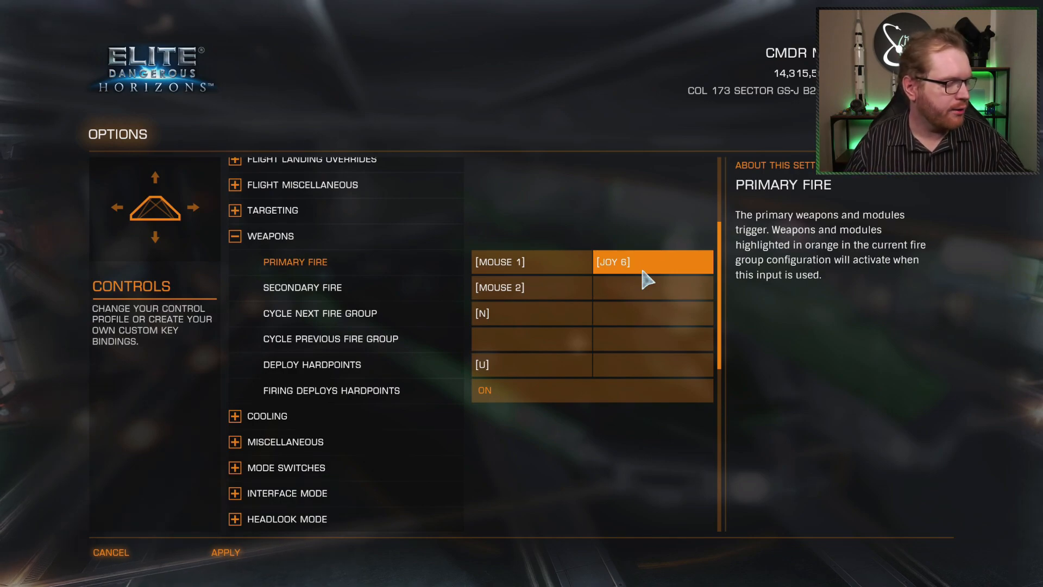
click(652, 286)
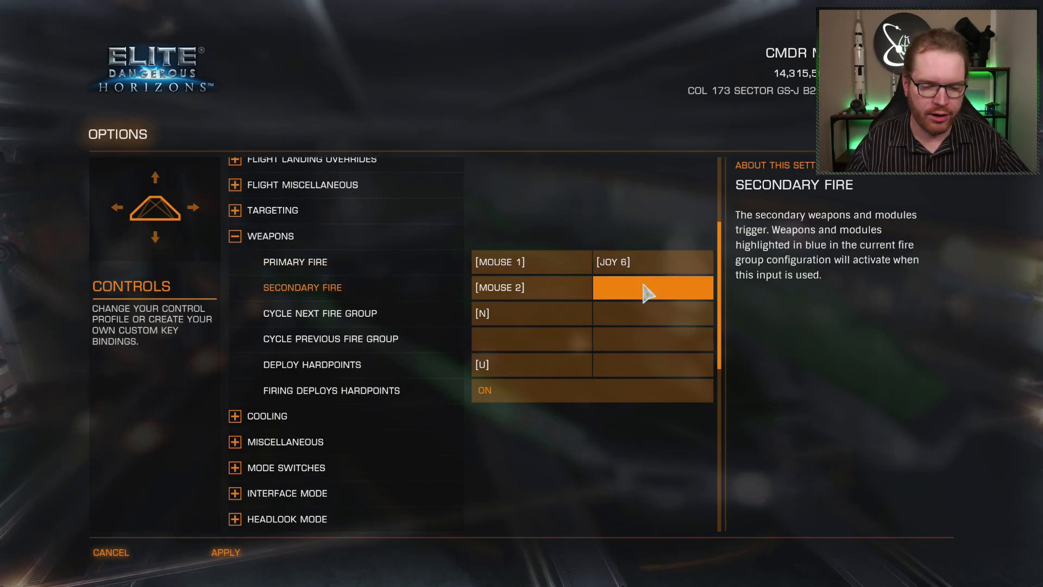
click(652, 287)
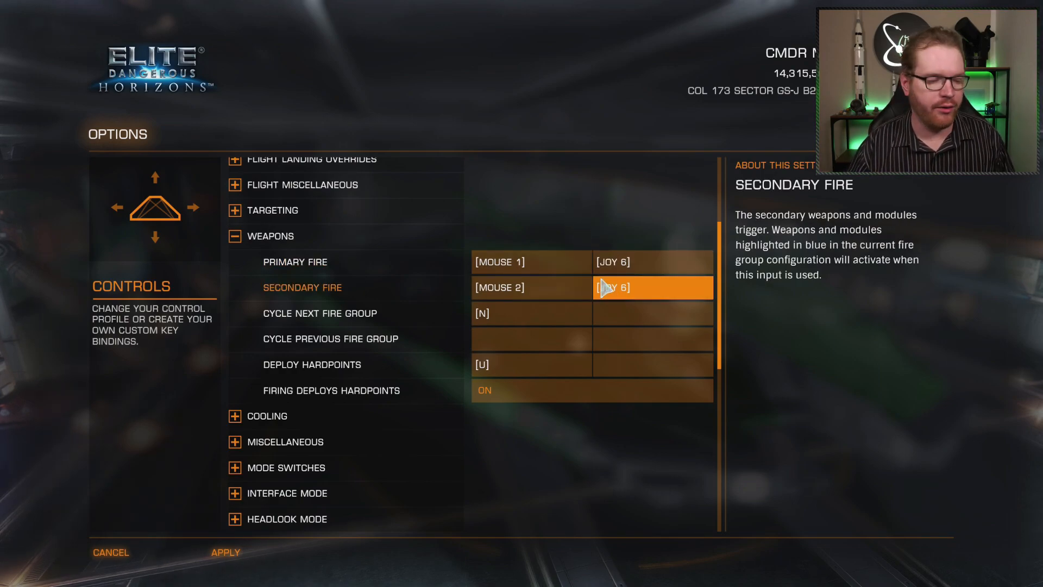
mouse_move(643, 303)
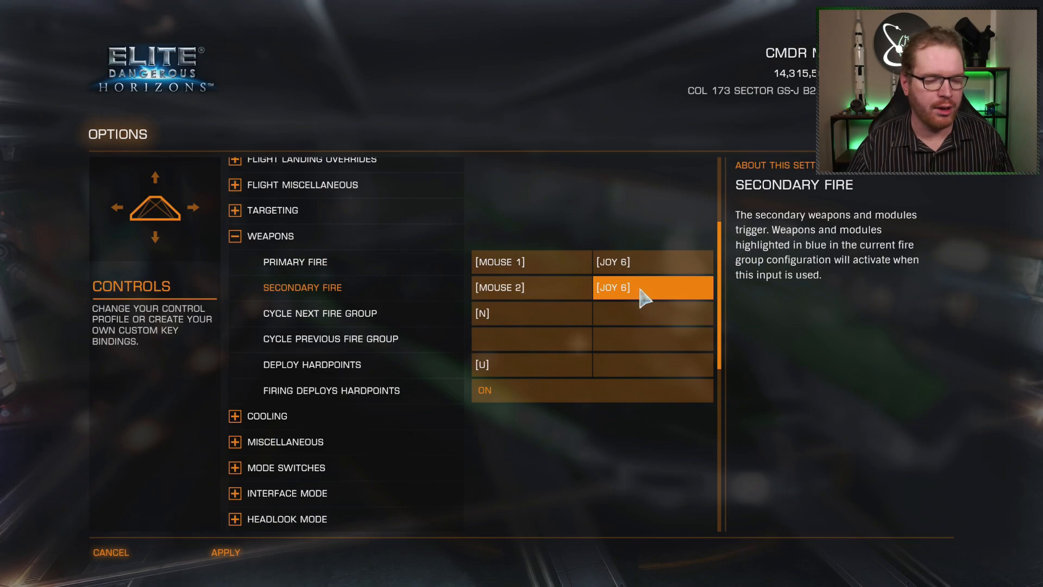
click(653, 287)
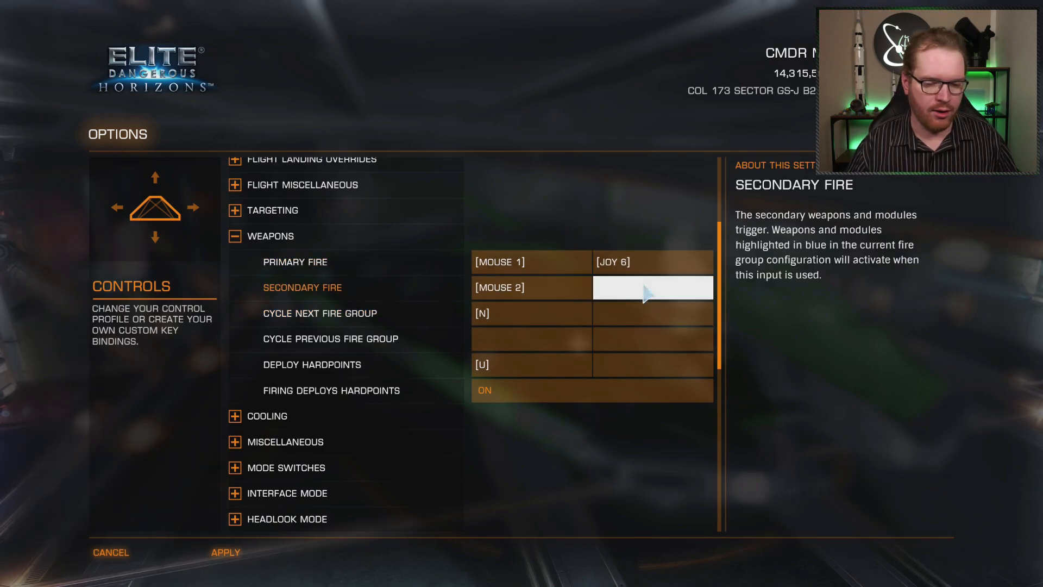
click(651, 287)
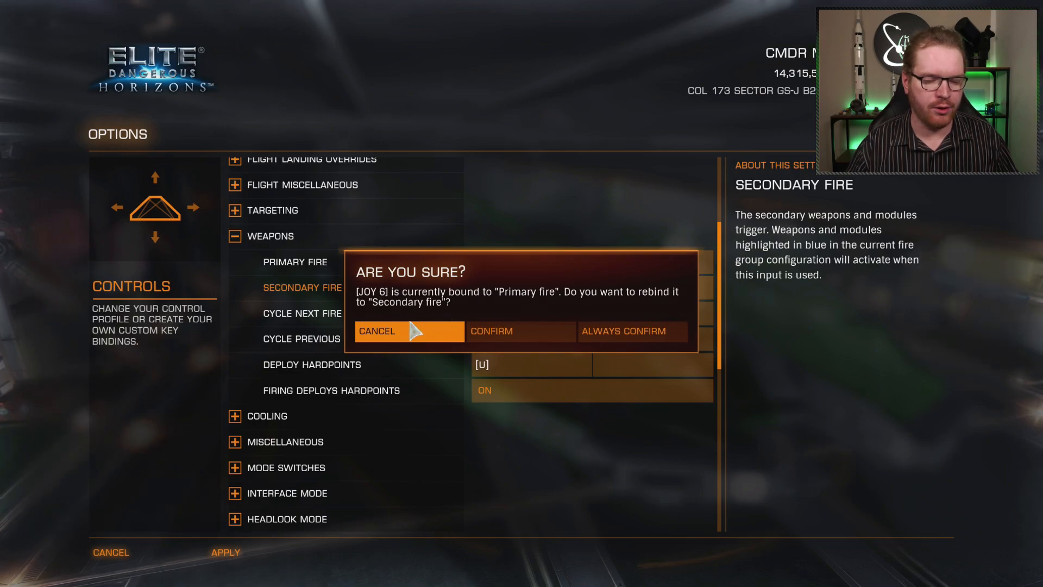
click(491, 330)
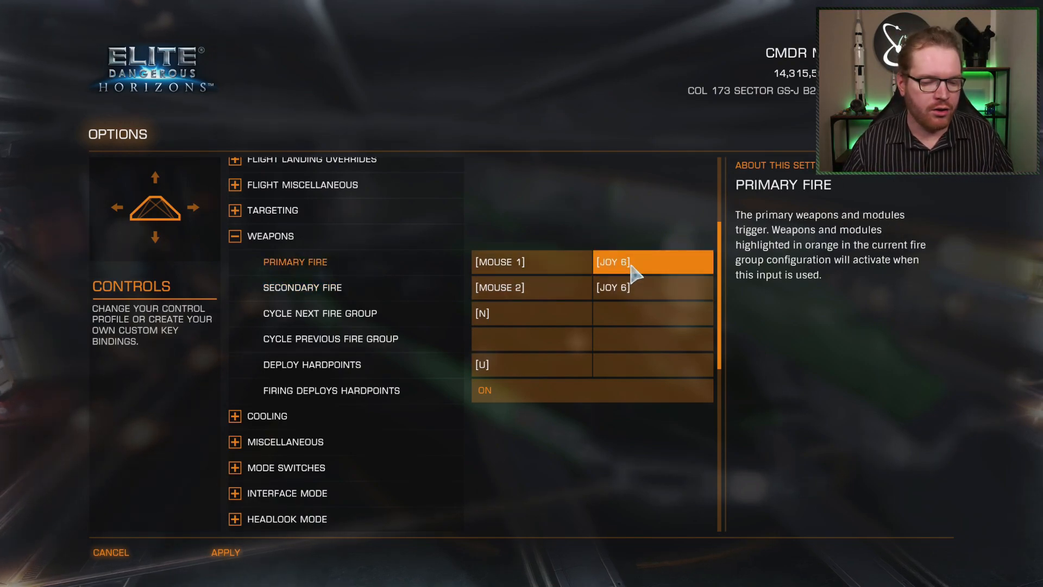
mouse_move(657, 288)
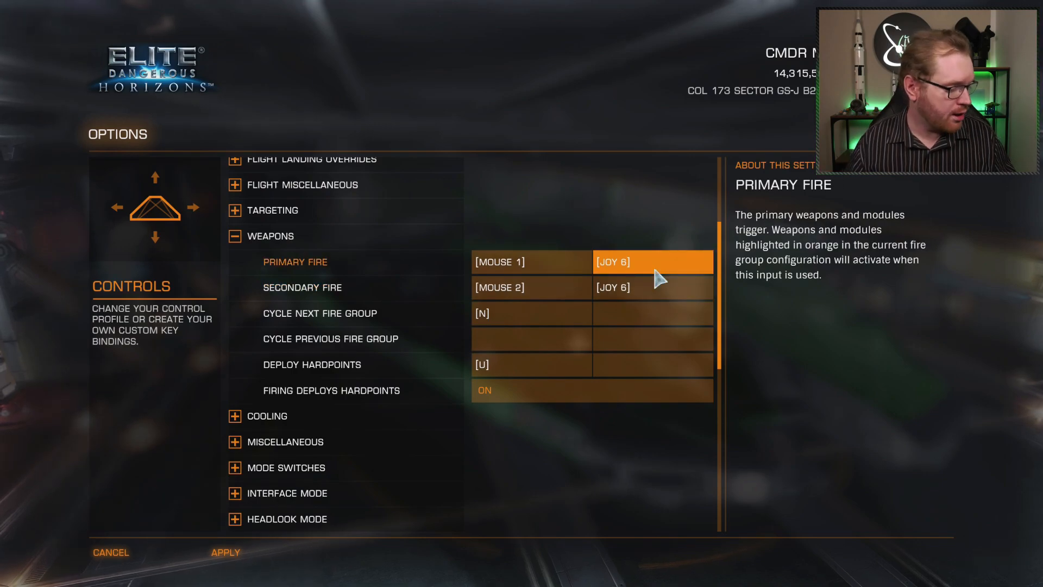